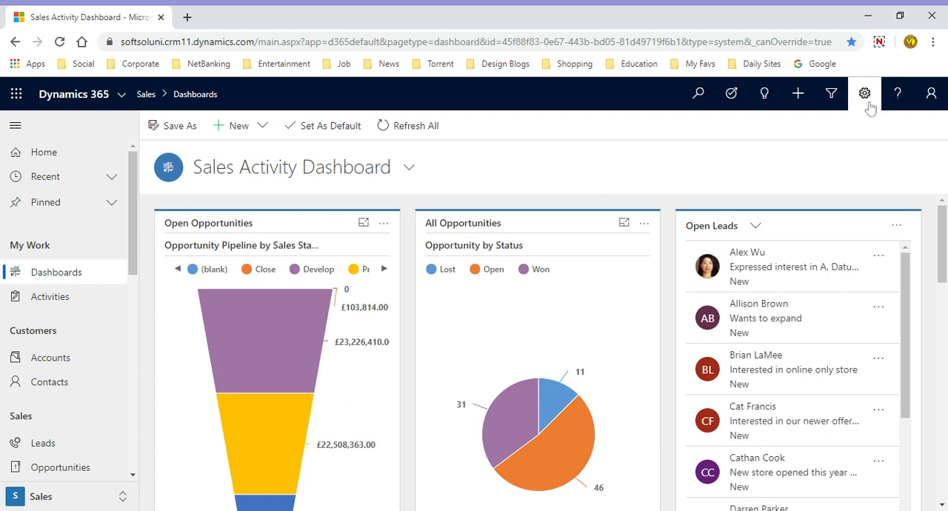
Step: Open Advanced Settings from the gear menu, showing the Business Management area
{"action": "left_click", "coordinate": [865, 94]}
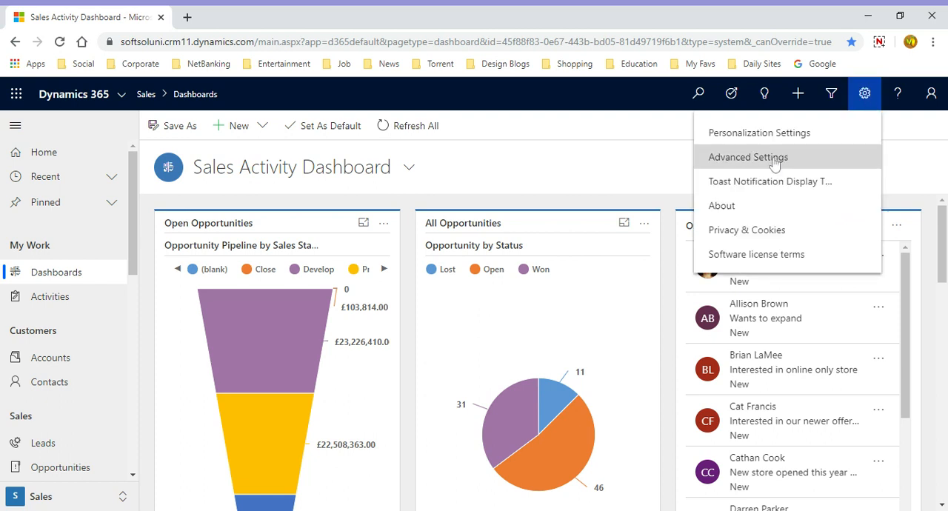
{"action": "left_click", "coordinate": [747, 157]}
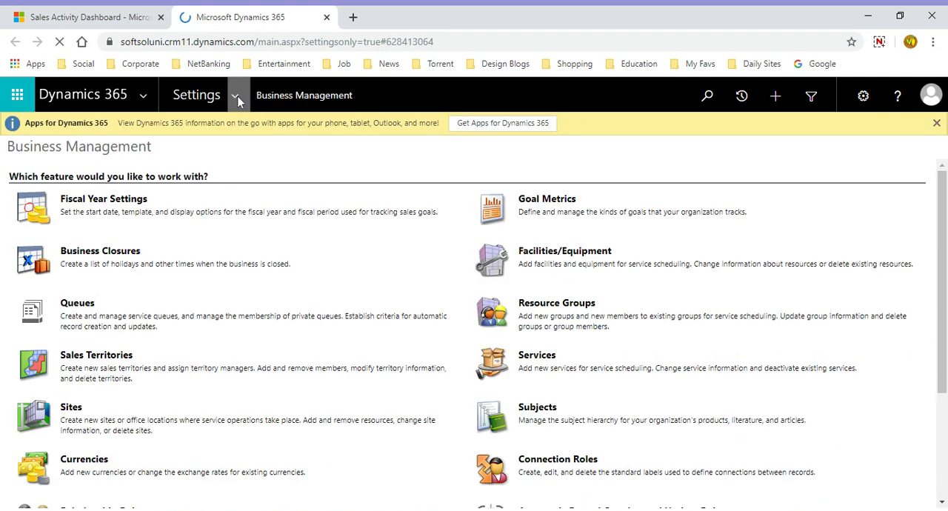
Step: Navigate Settings > Customizations > Themes to list all four themes
{"action": "left_click", "coordinate": [234, 95]}
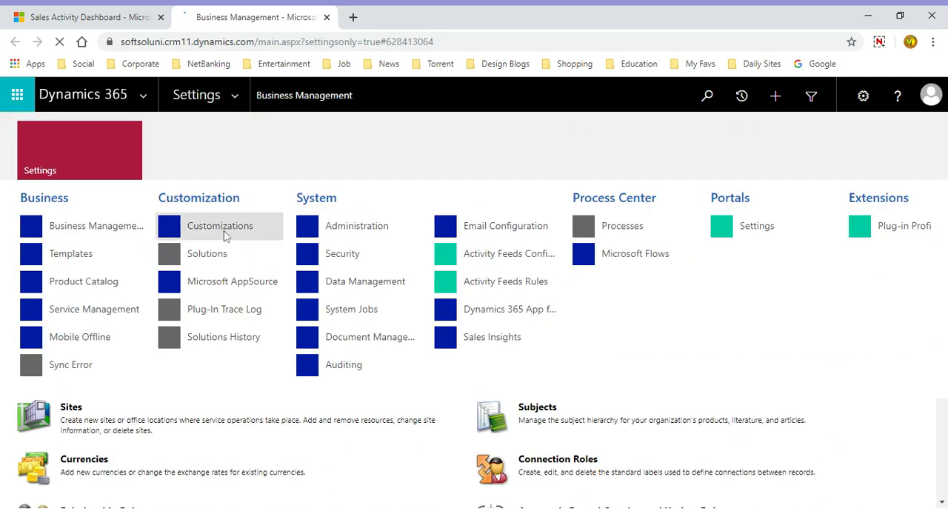
{"action": "left_click", "coordinate": [219, 225]}
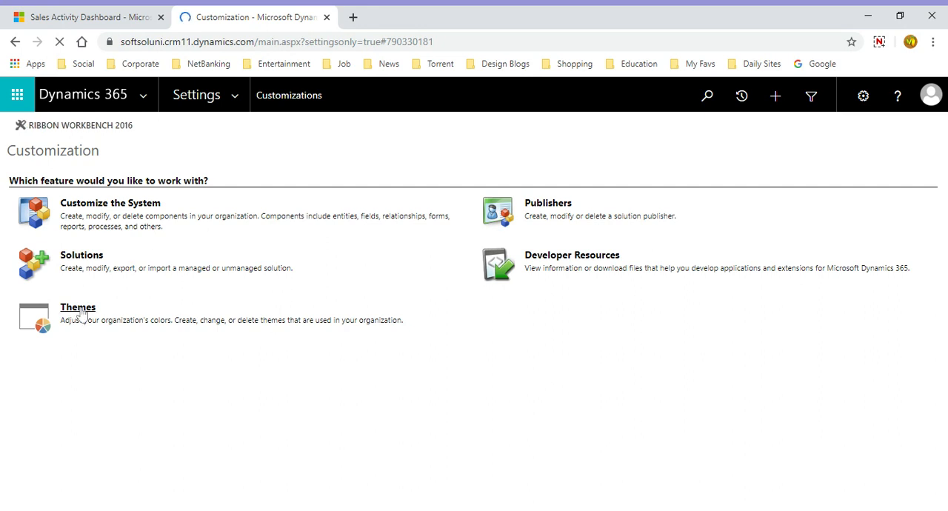
{"action": "left_click", "coordinate": [77, 307]}
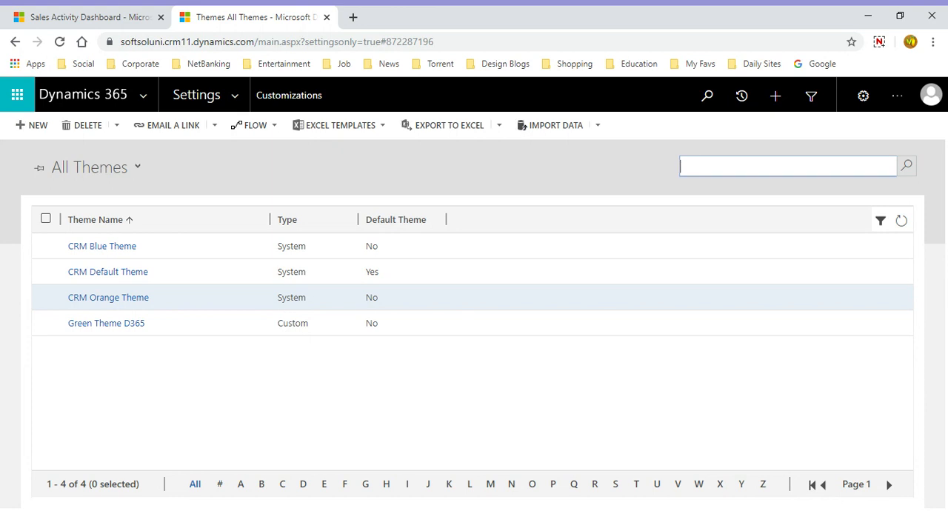
{"action": "mouse_move", "coordinate": [160, 271]}
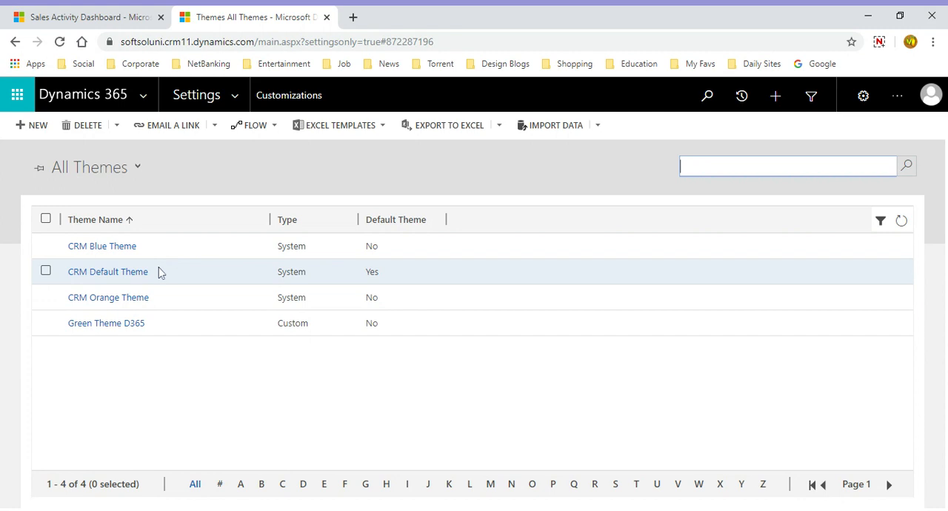
{"action": "mouse_move", "coordinate": [108, 298]}
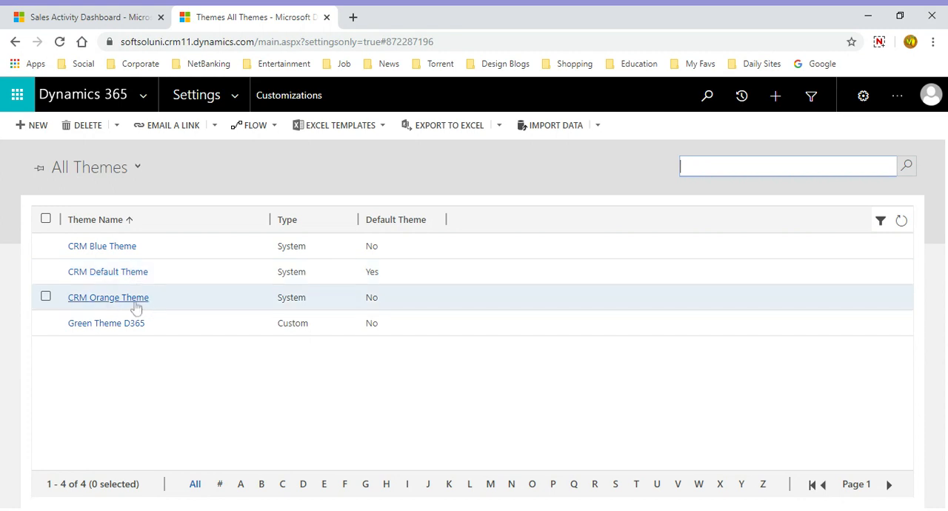
{"action": "mouse_move", "coordinate": [195, 357]}
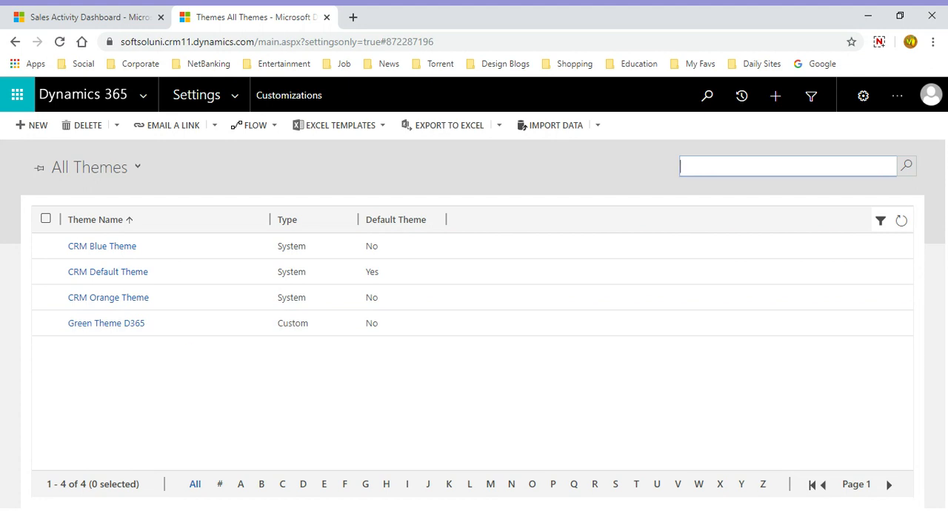
{"action": "mouse_move", "coordinate": [134, 186]}
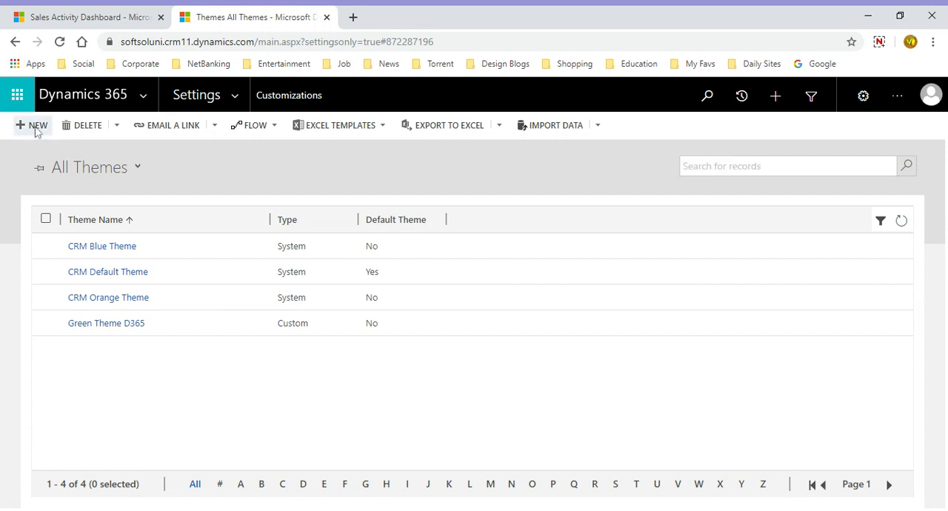
Step: Create a new theme named 'Royal Blue Theme' and move to its Logo field
{"action": "left_click", "coordinate": [31, 124]}
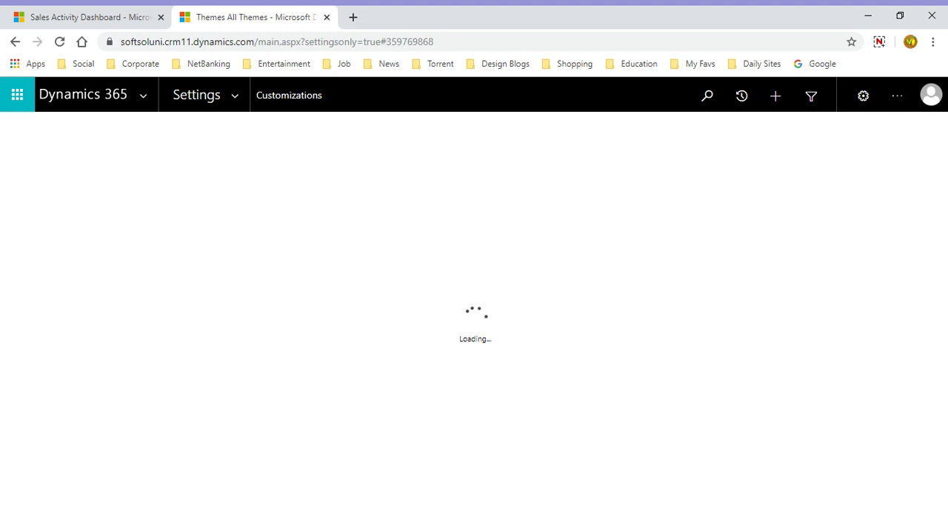
{"action": "mouse_move", "coordinate": [661, 285]}
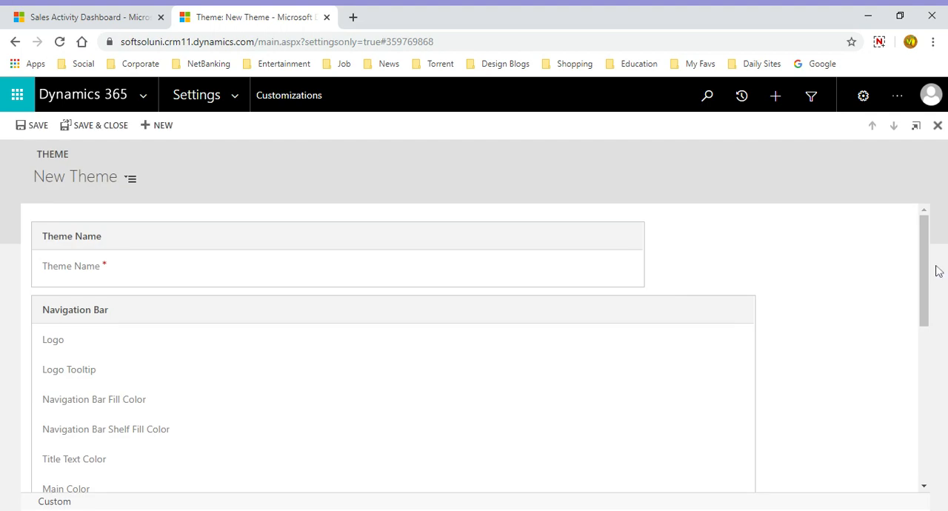
{"action": "scroll", "scroll_direction": "down", "scroll_amount": 3}
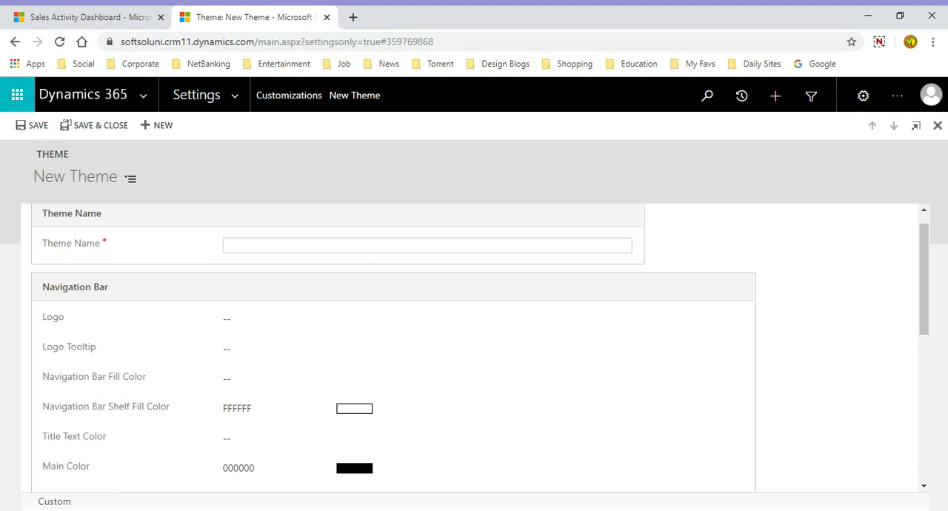
{"action": "type", "text": "Blue"}
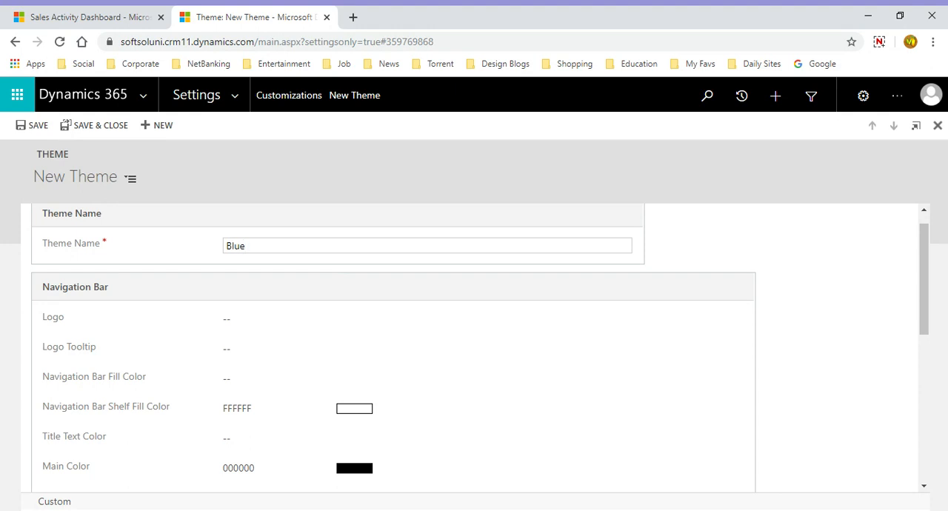
{"action": "type", "text": "Royal"}
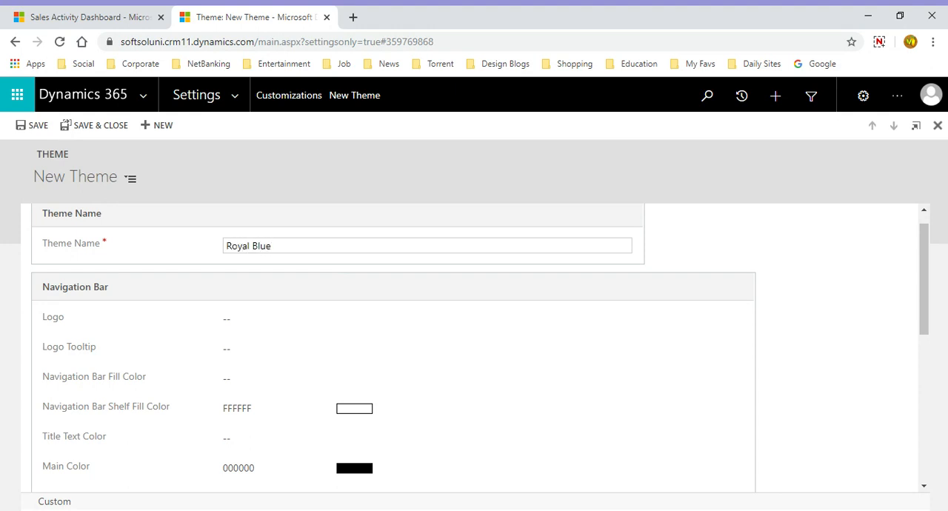
{"action": "type", "text": "Thee"}
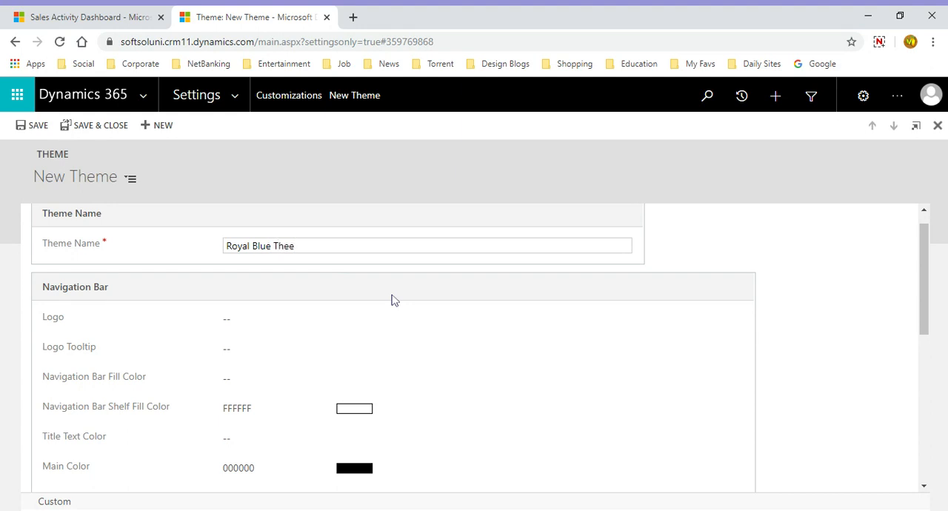
{"action": "type", "text": "me"}
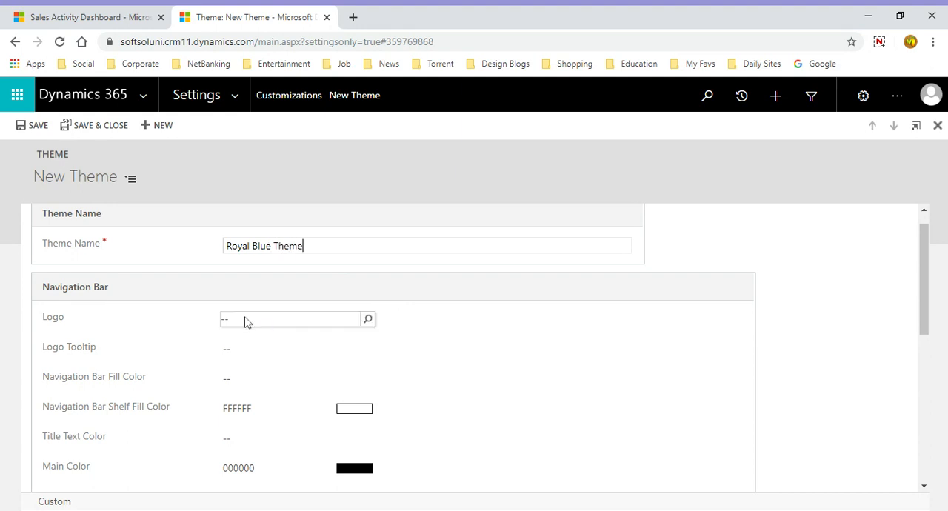
{"action": "left_click", "coordinate": [288, 320]}
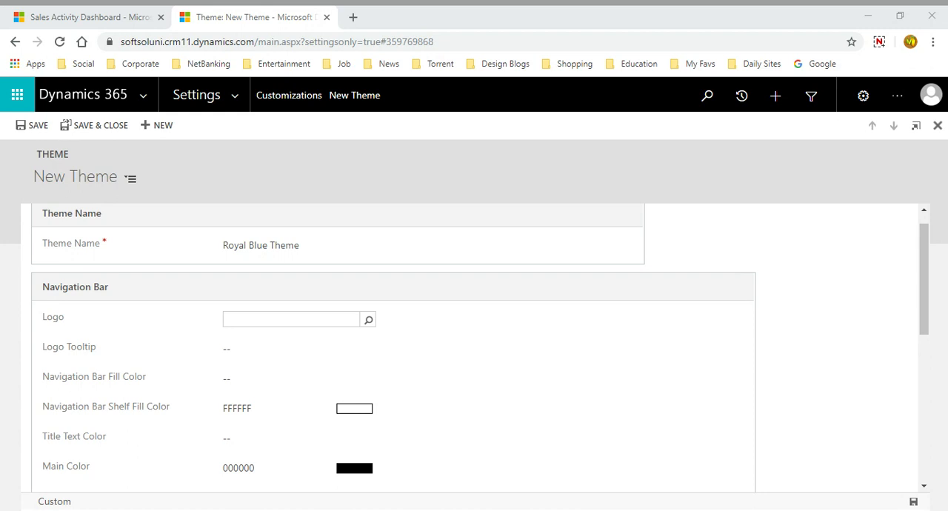
{"action": "mouse_move", "coordinate": [370, 226]}
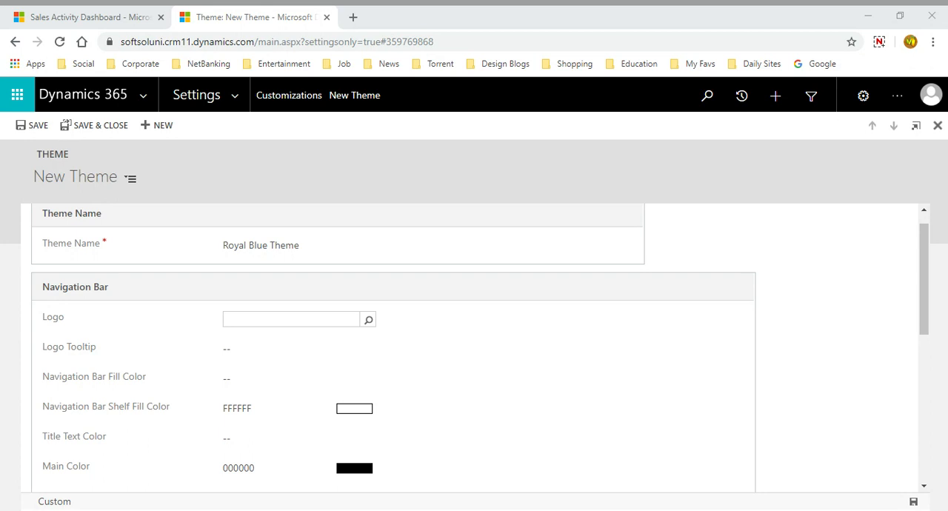
{"action": "mouse_move", "coordinate": [296, 233]}
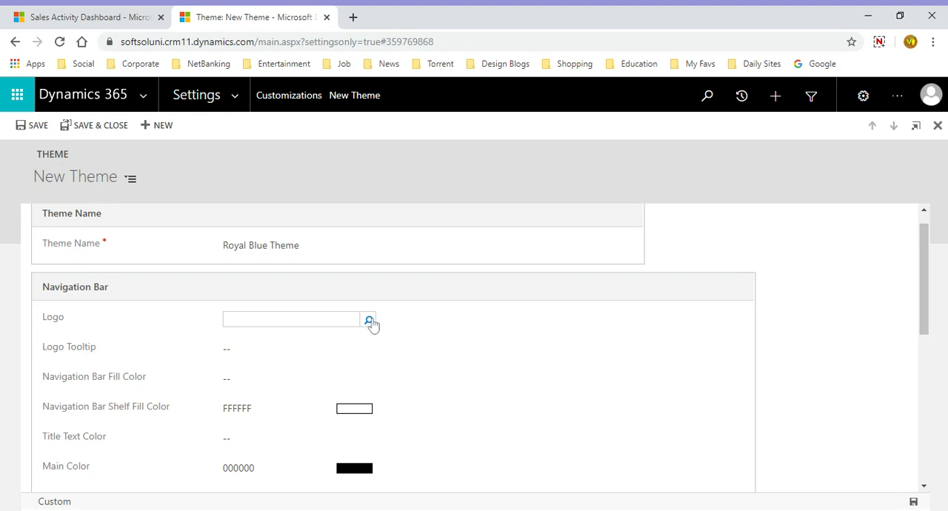
{"action": "left_click", "coordinate": [367, 319]}
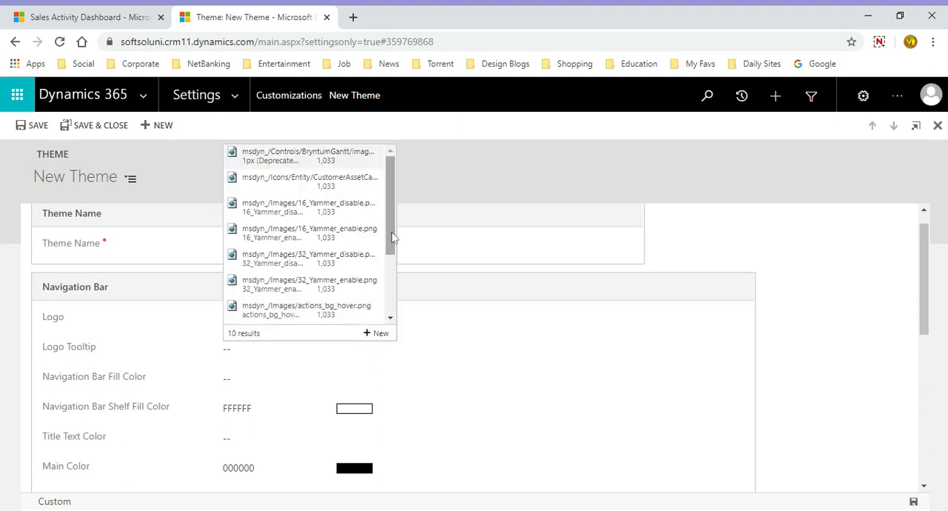
{"action": "scroll", "scroll_direction": "down", "scroll_amount": 3}
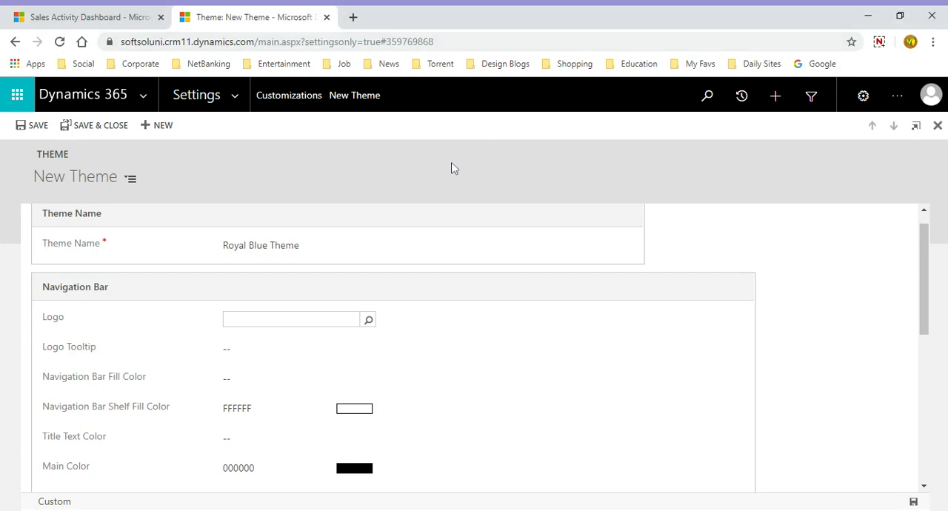
{"action": "left_click", "coordinate": [59, 42]}
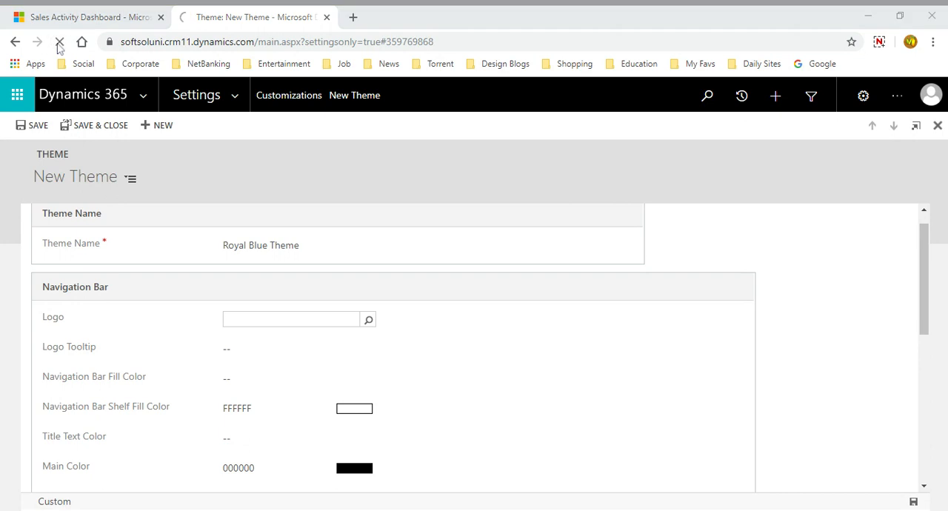
Step: Re-enter the theme name 'Royal B...' after the record reloads
{"action": "left_click", "coordinate": [291, 318]}
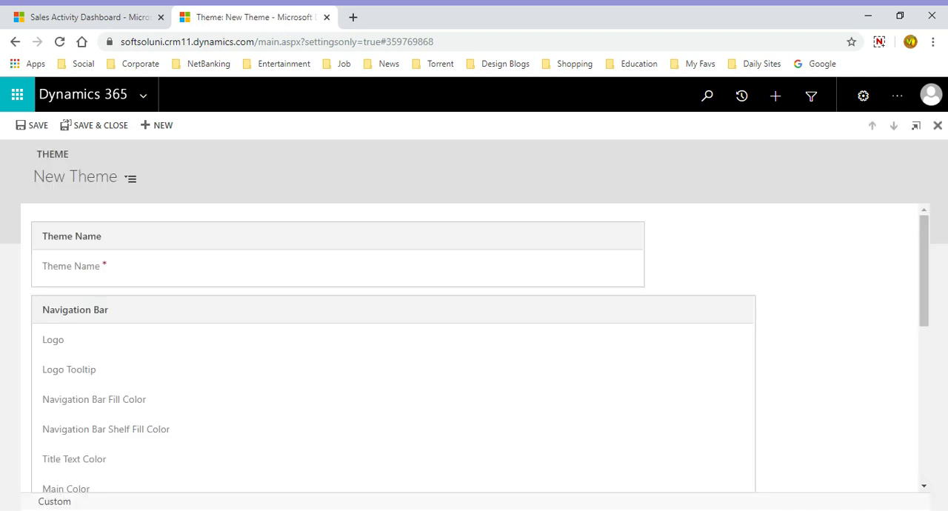
{"action": "left_click", "coordinate": [428, 266]}
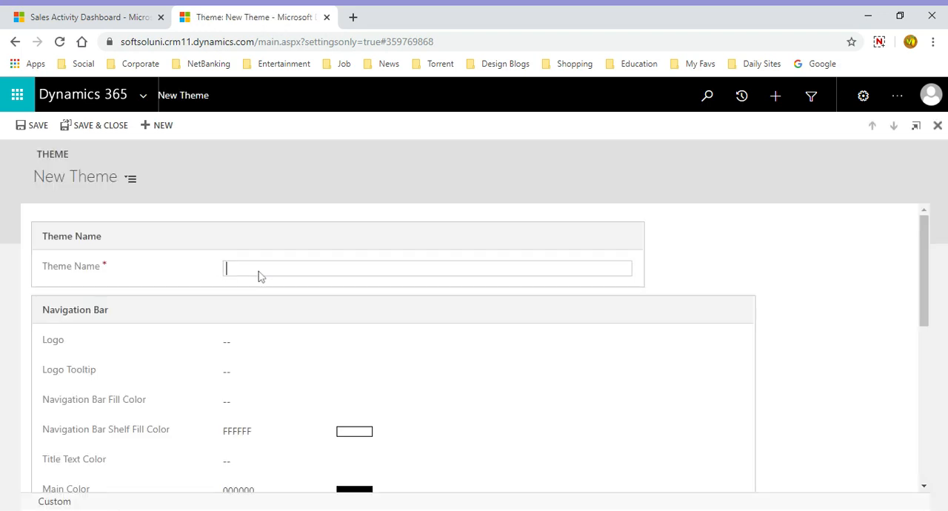
{"action": "type", "text": "Royal Blue Theme"}
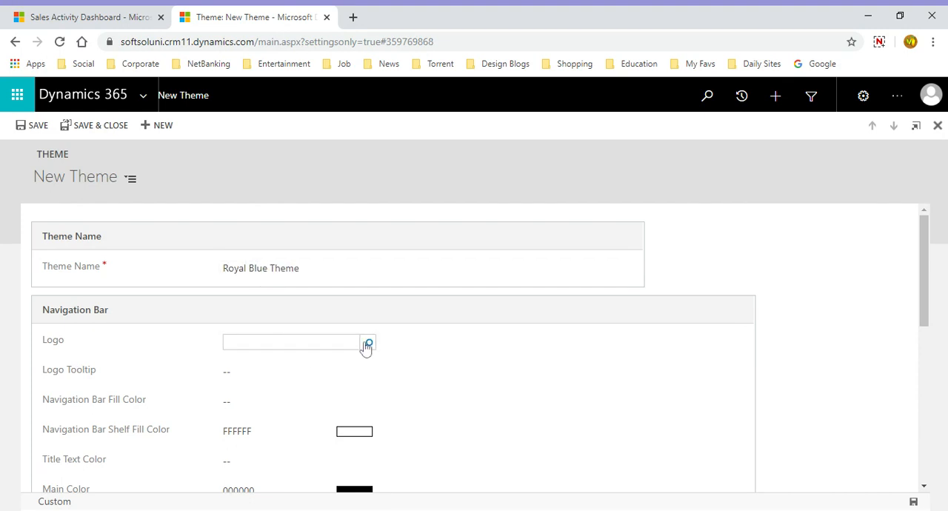
Step: Open the full Lookup Record search for the logo web resource
{"action": "left_click", "coordinate": [368, 344]}
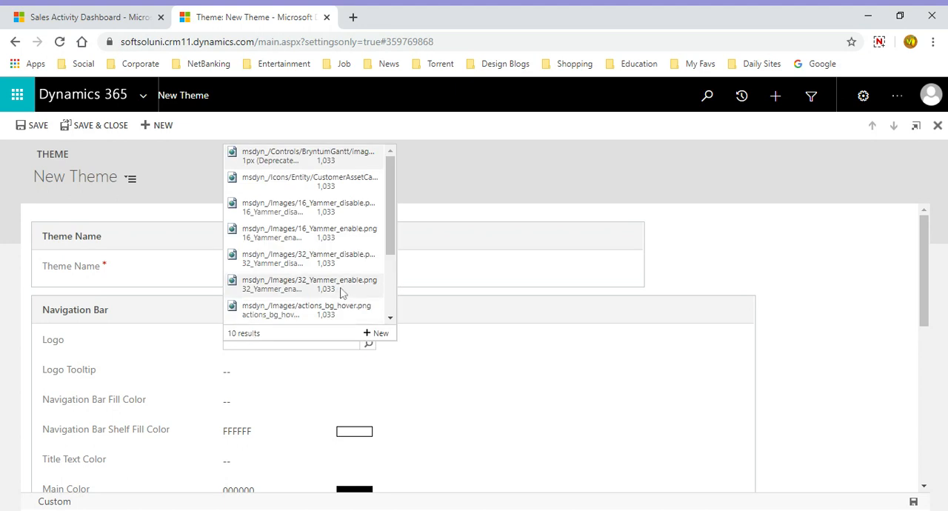
{"action": "scroll", "scroll_direction": "down", "scroll_amount": 3}
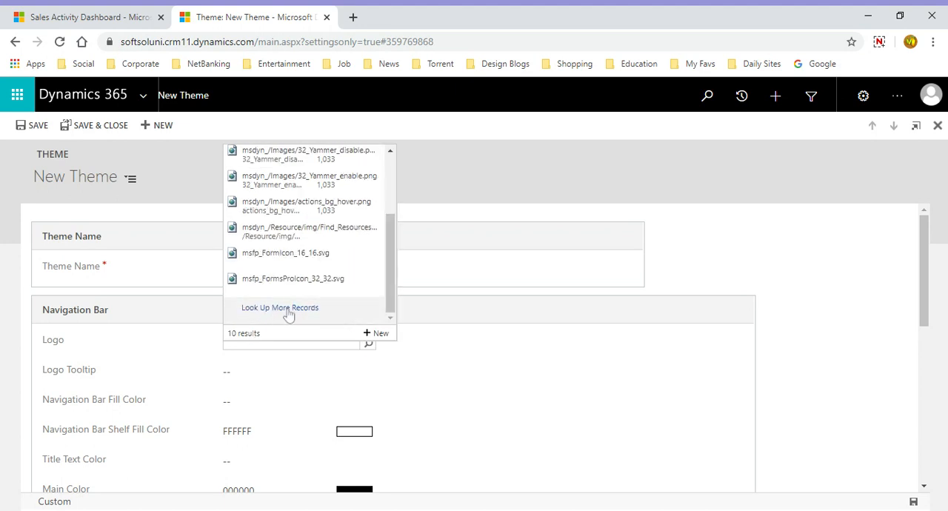
{"action": "left_click", "coordinate": [278, 308]}
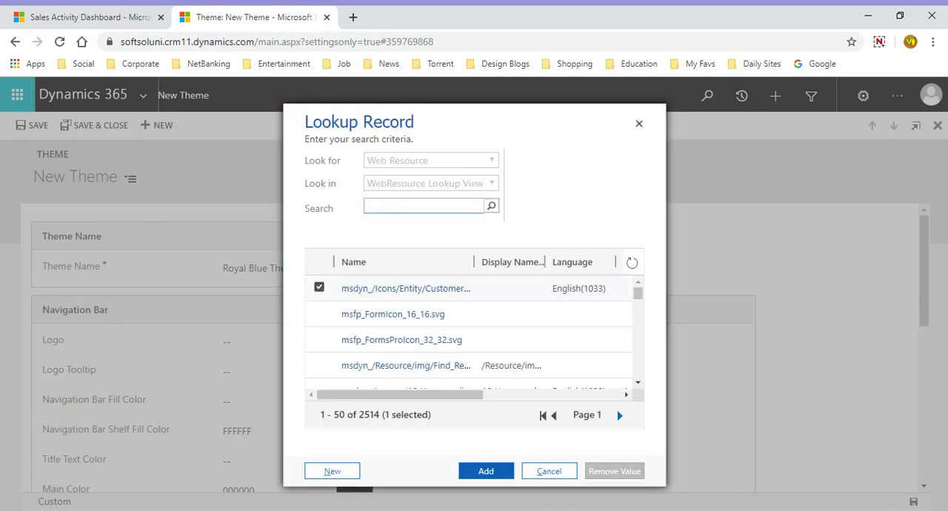
Step: Search '*Royal*' and set the theme logo to the new_royalbluelogo web resource
{"action": "type", "text": "**"}
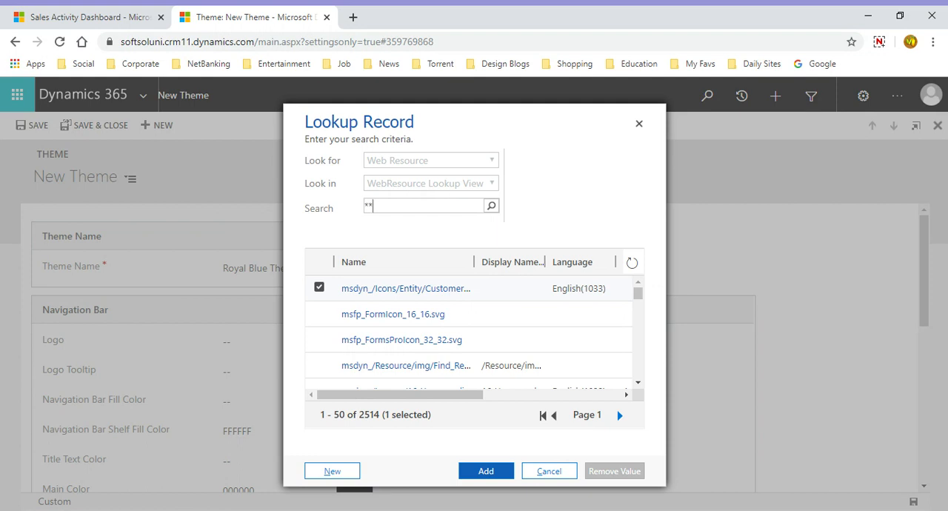
{"action": "key", "text": "Backspace"}
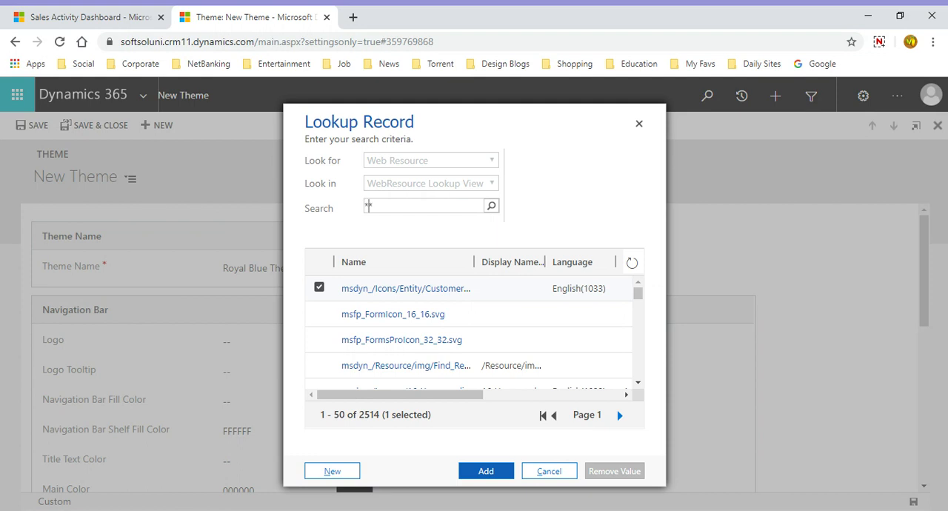
{"action": "type", "text": "Royal*"}
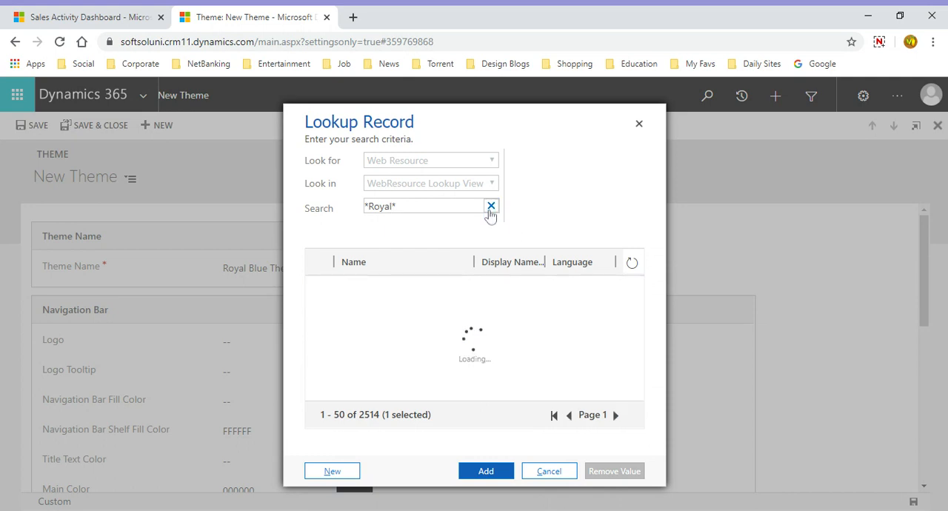
{"action": "mouse_move", "coordinate": [391, 364]}
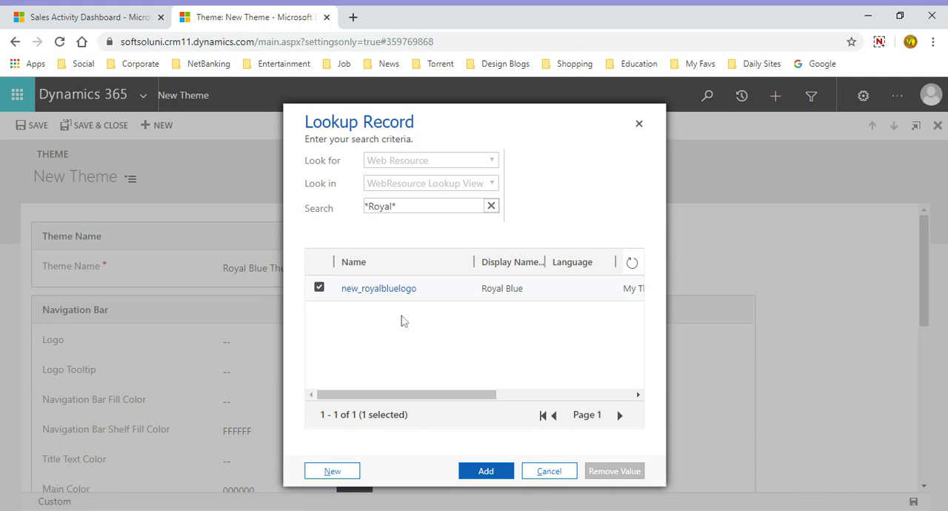
{"action": "left_click", "coordinate": [378, 288]}
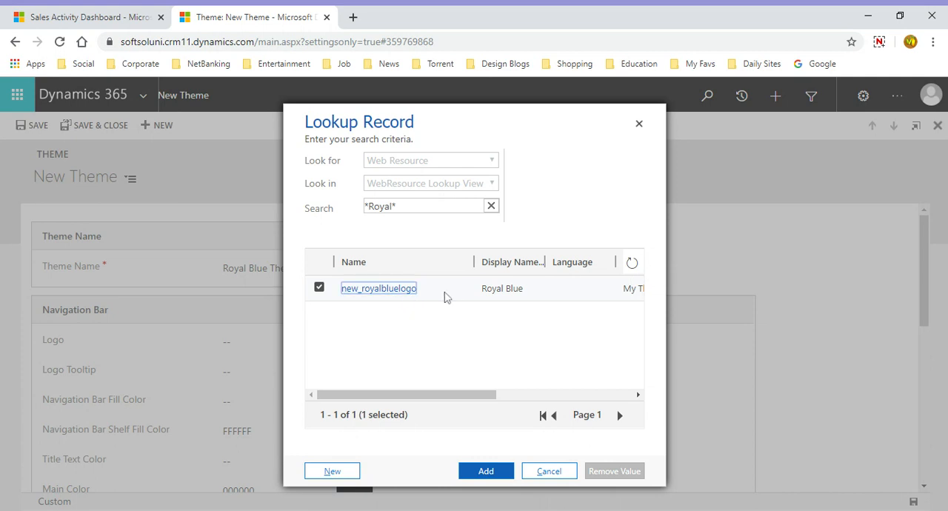
{"action": "left_click", "coordinate": [486, 471]}
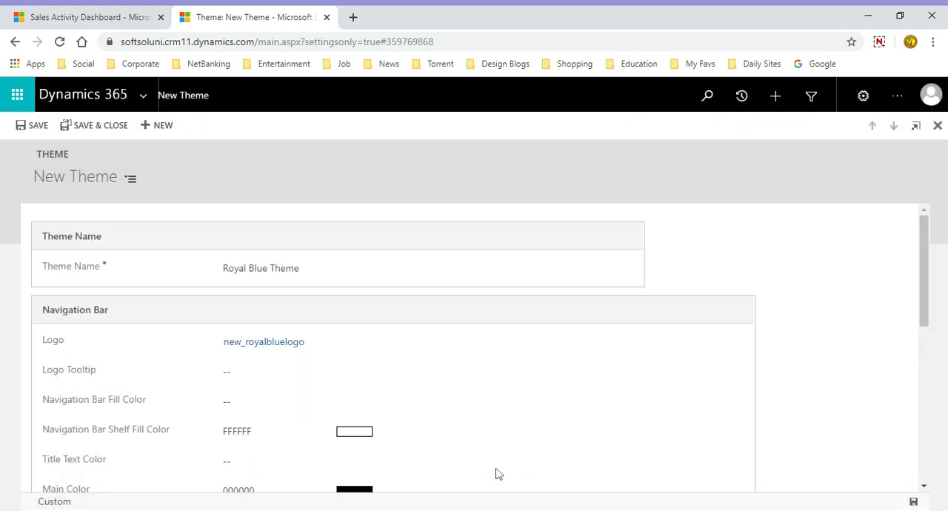
{"action": "mouse_move", "coordinate": [911, 259]}
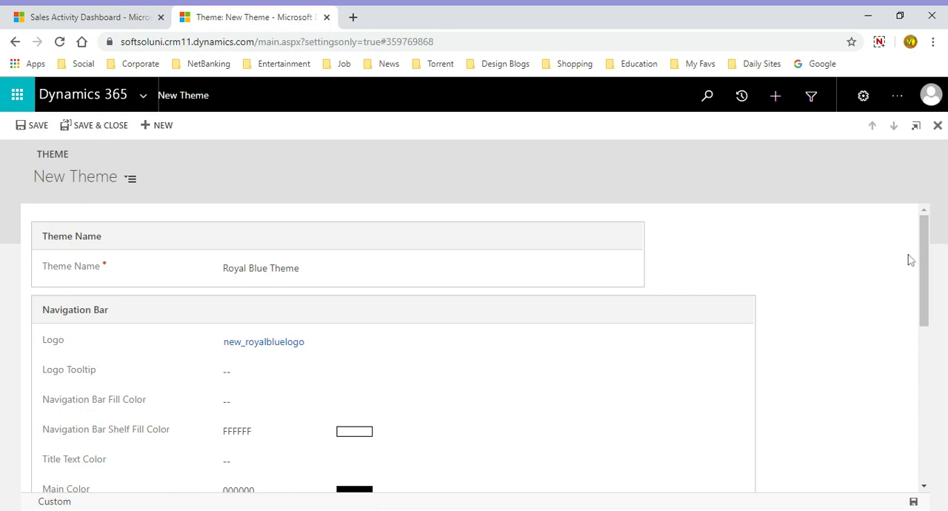
Step: Set the logo tooltip to 'Dynamics Royal' and move to Navigation Bar Fill Color
{"action": "scroll", "scroll_direction": "down", "scroll_amount": 3}
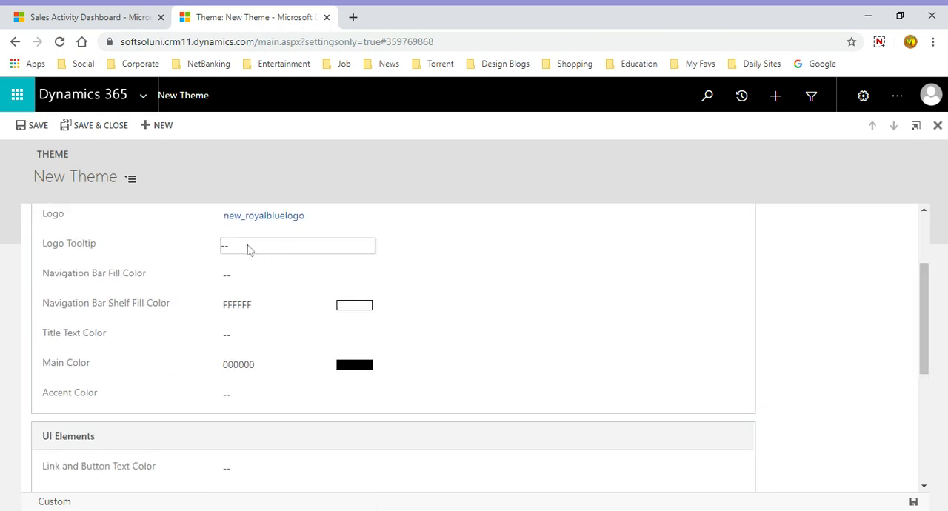
{"action": "left_click", "coordinate": [297, 246]}
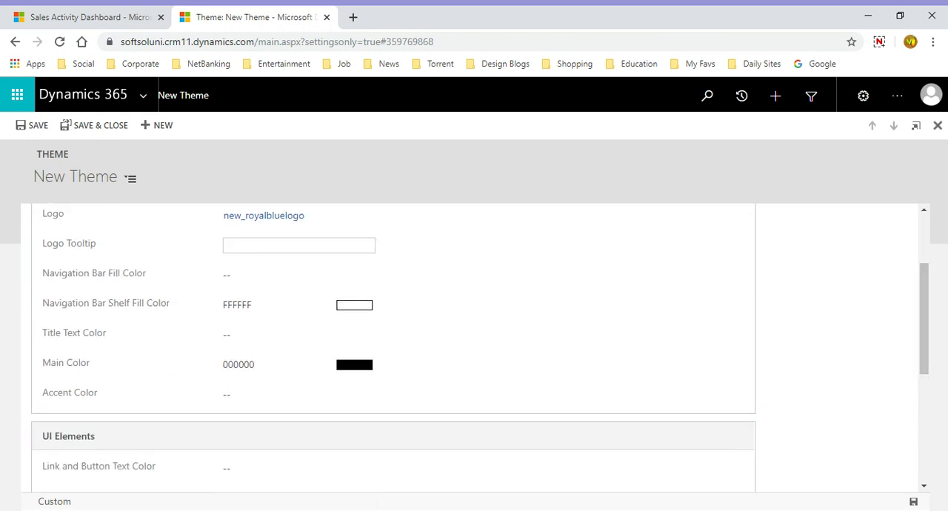
{"action": "left_click", "coordinate": [300, 246]}
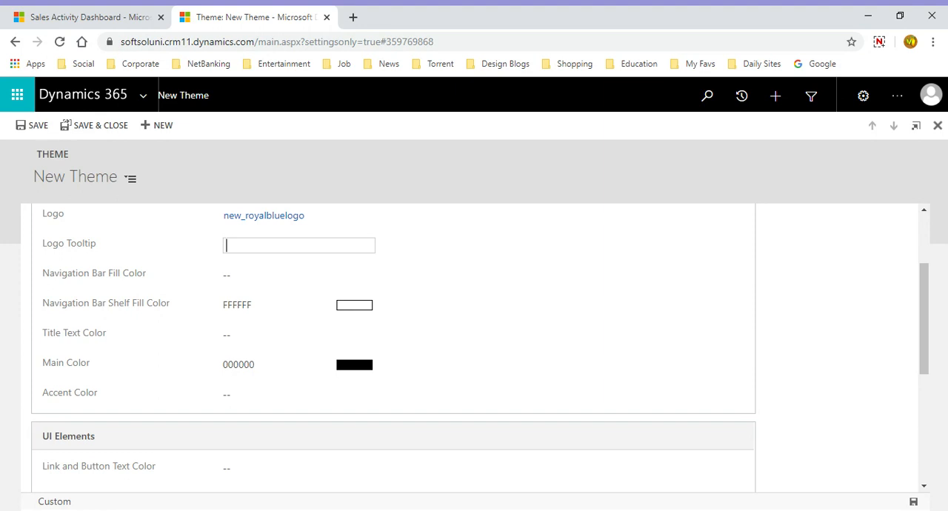
{"action": "type", "text": "D"}
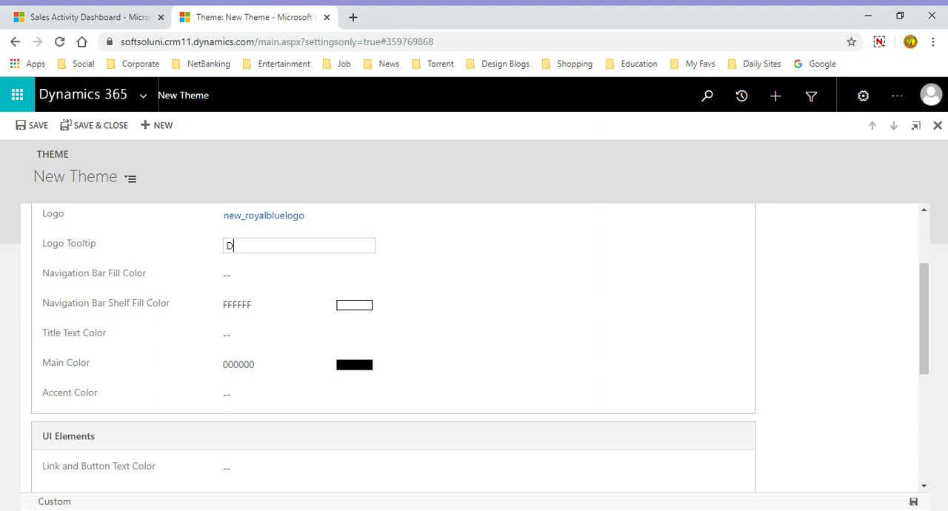
{"action": "type", "text": "ynamics Royal"}
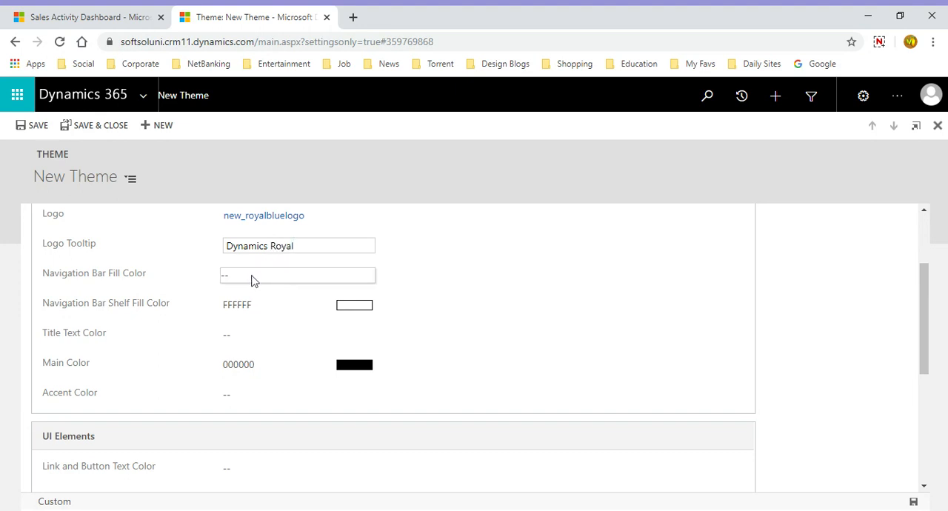
{"action": "left_click", "coordinate": [298, 275]}
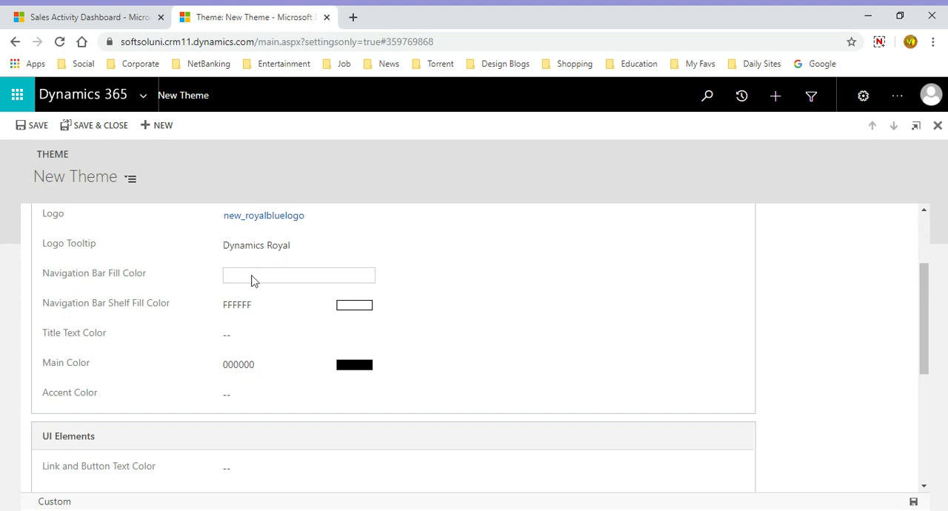
Step: Set Navigation Bar Fill Color to 0000FF and begin a 'color pattern' web search in a new tab
{"action": "type", "text": "#"}
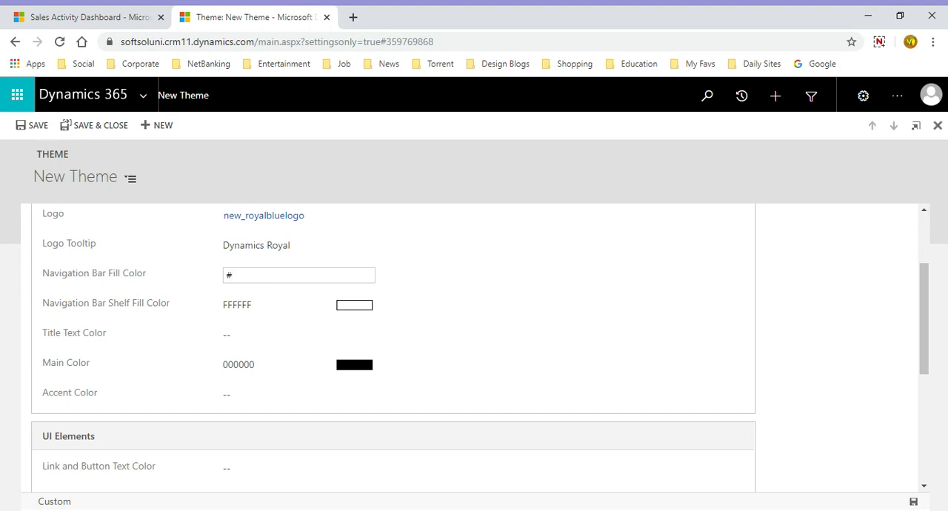
{"action": "left_click", "coordinate": [299, 276]}
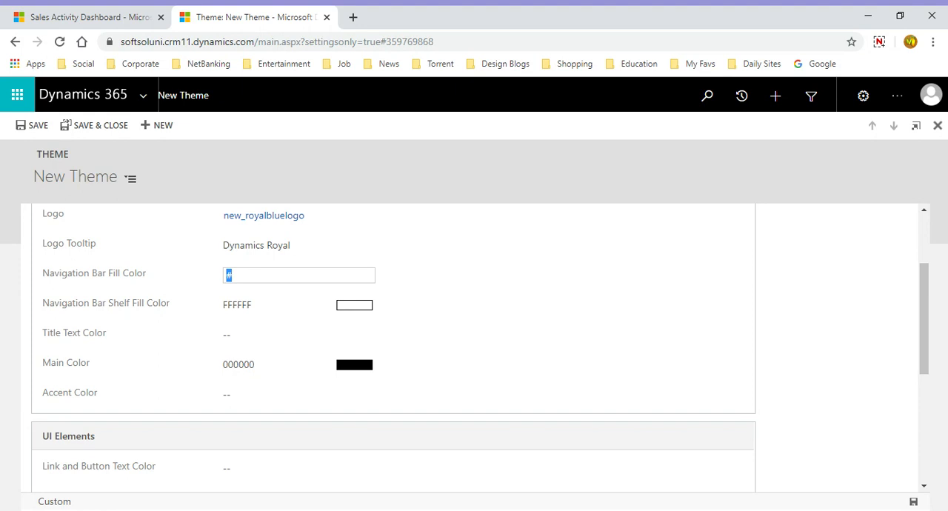
{"action": "type", "text": "00"}
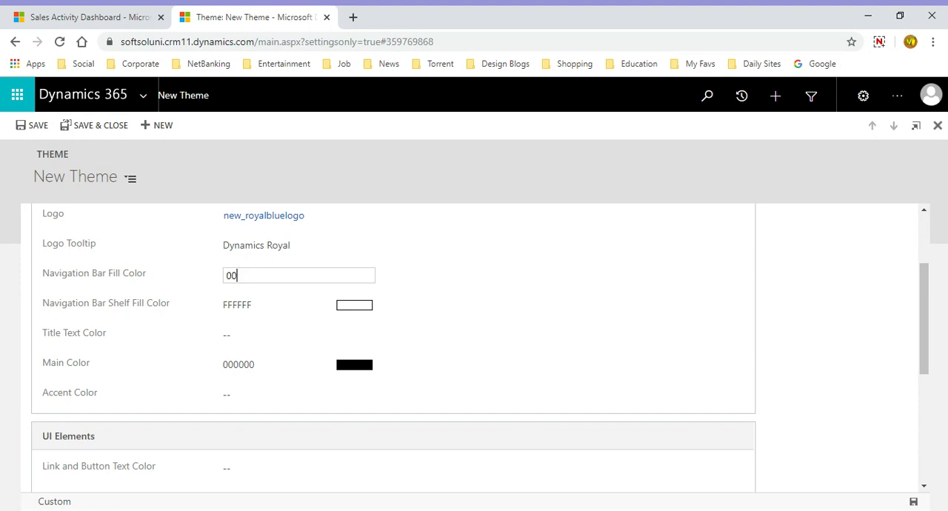
{"action": "type", "text": "00FF"}
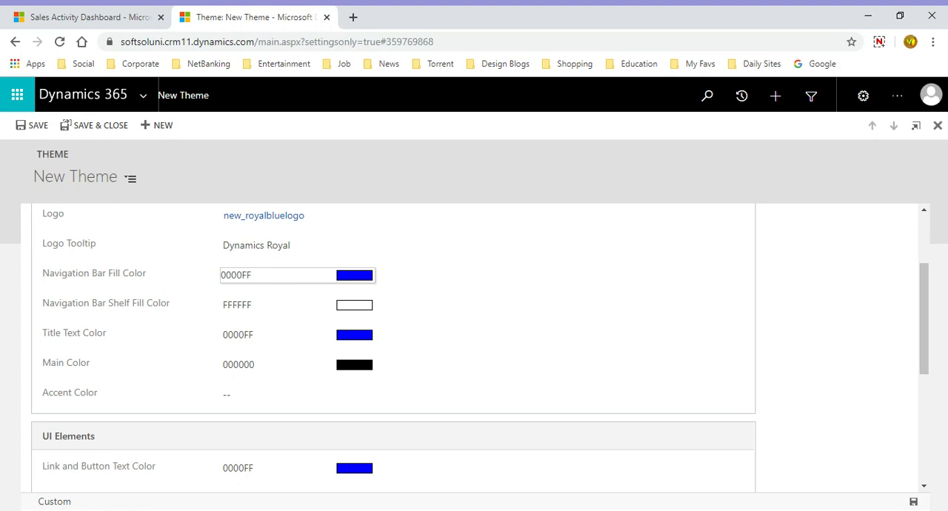
{"action": "type", "text": "color pattern"}
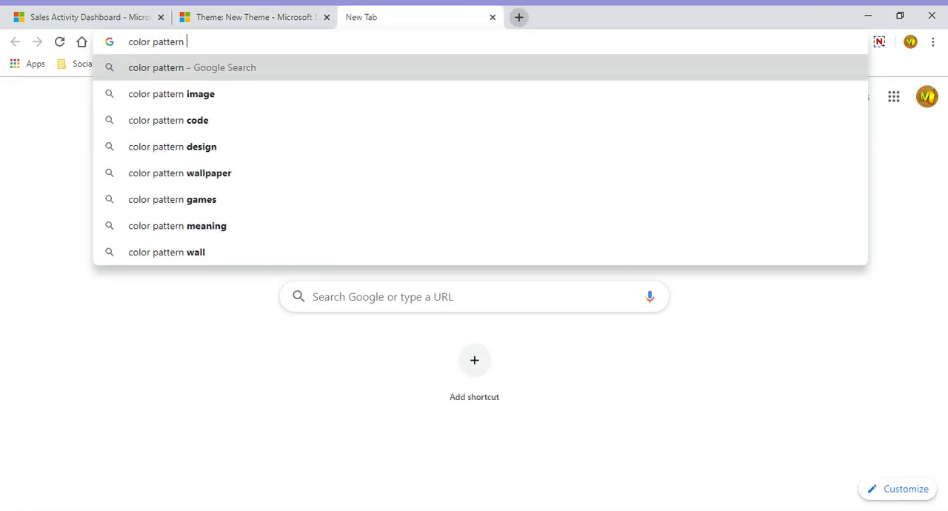
Step: Find the color-hex Pattern Color Palette (ccffc1, ffc3a0) and return to the theme record
{"action": "type", "text": "hexaadecimal"}
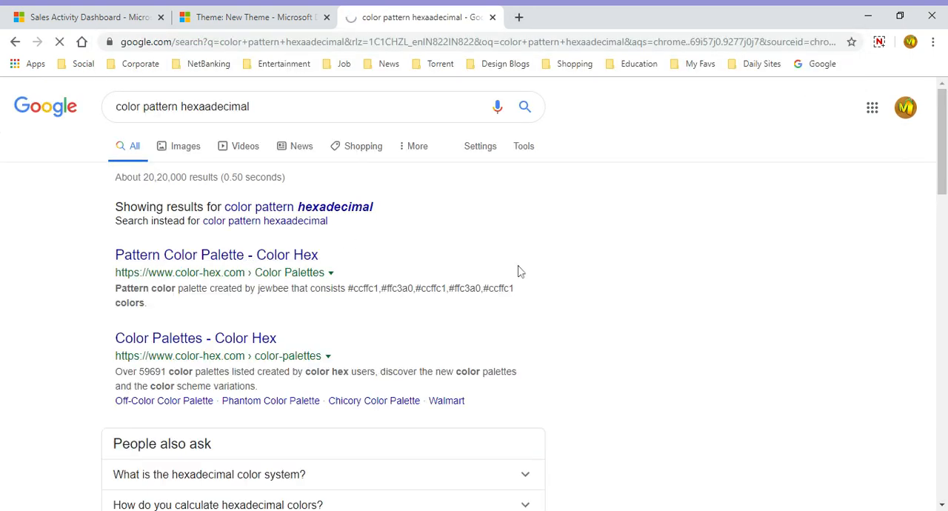
{"action": "left_click", "coordinate": [216, 254]}
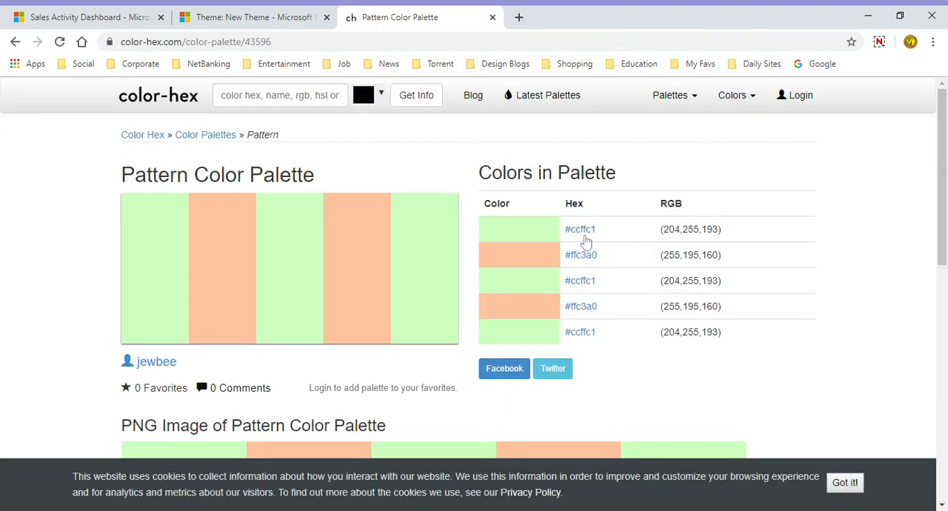
{"action": "scroll", "scroll_direction": "down", "scroll_amount": 3}
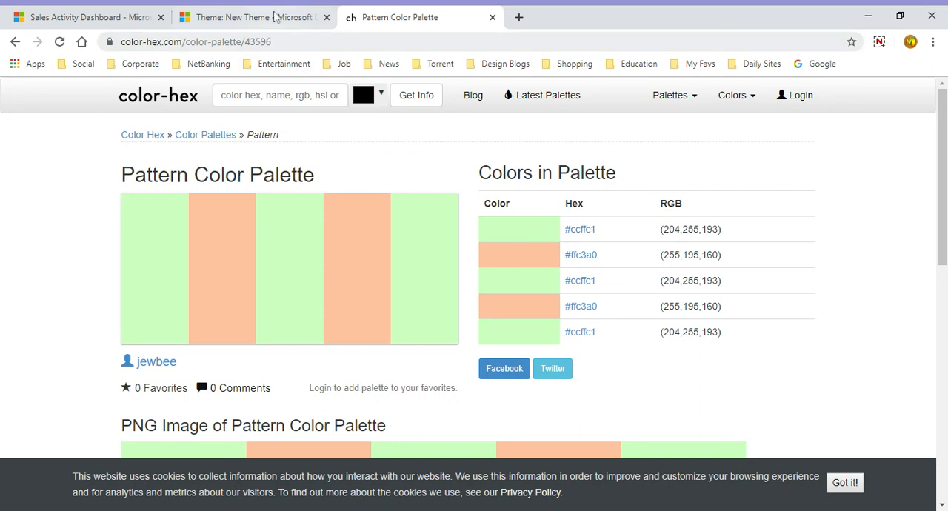
{"action": "mouse_move", "coordinate": [415, 95]}
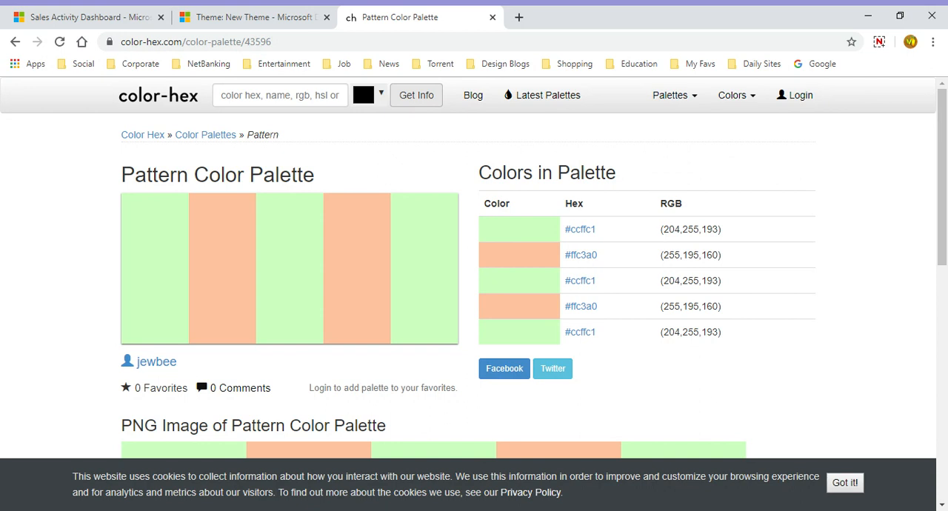
{"action": "left_click", "coordinate": [255, 18]}
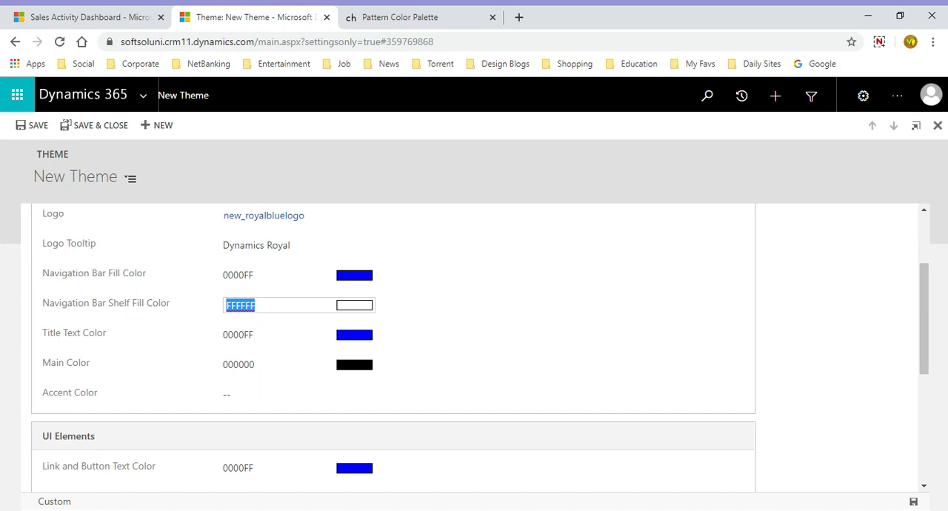
Step: Set shelf fill color f0f0f0 and main color 0000ee
{"action": "type", "text": "F"}
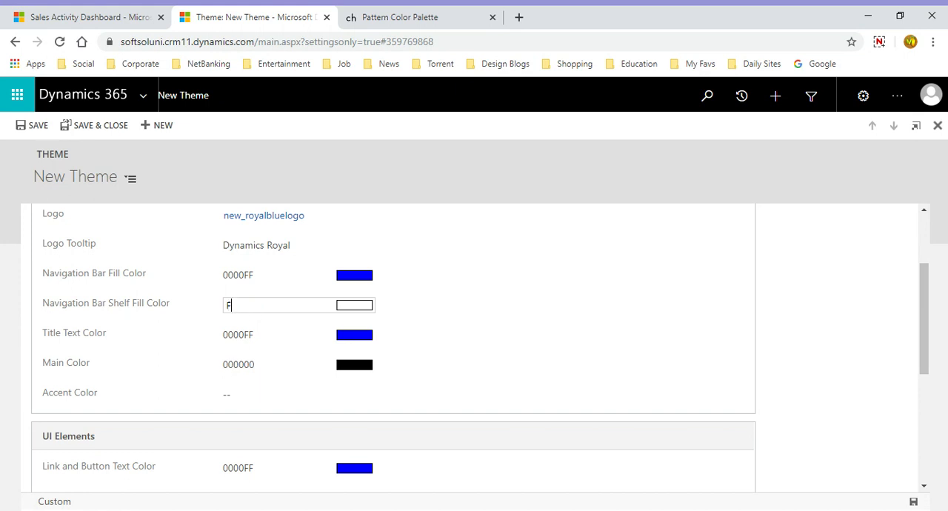
{"action": "type", "text": "0f0f"}
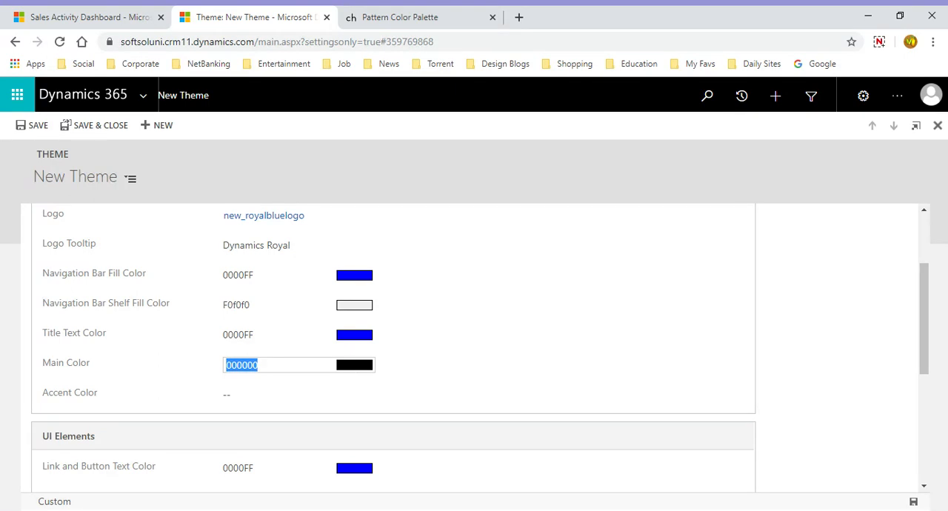
{"action": "type", "text": "00"}
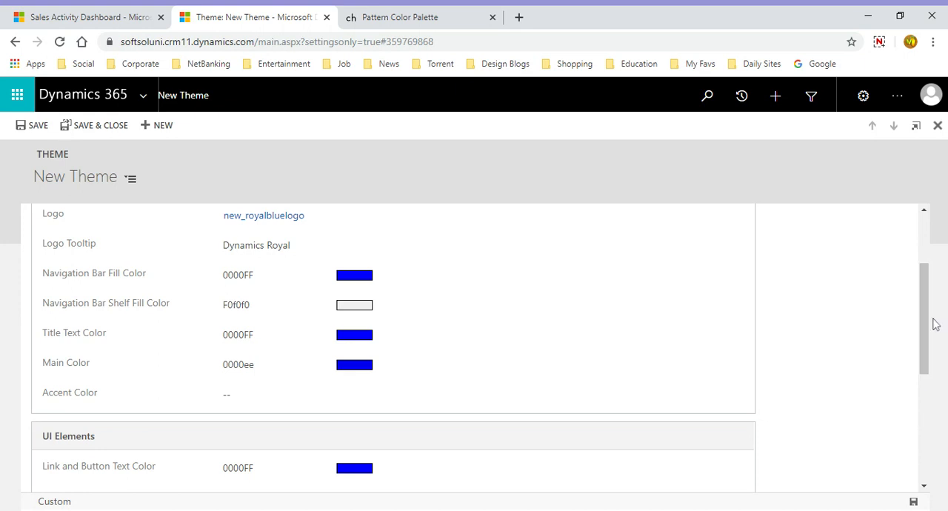
{"action": "scroll", "scroll_direction": "down", "scroll_amount": 3}
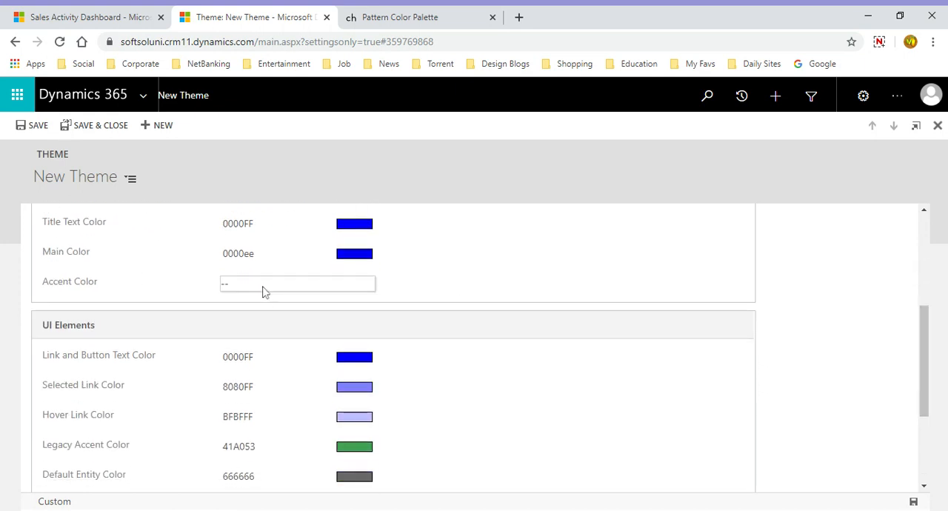
Step: Set the navigation bar Accent Color to 444499
{"action": "left_click", "coordinate": [296, 283]}
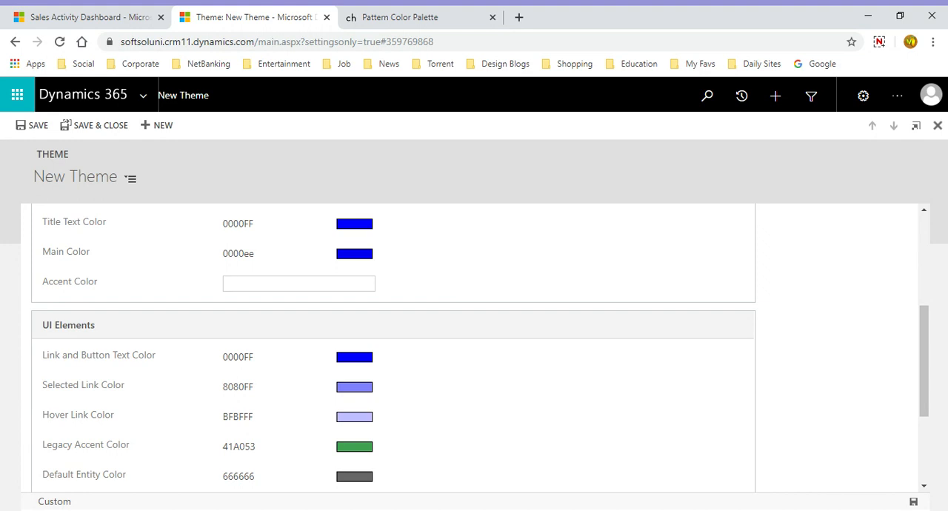
{"action": "type", "text": "00"}
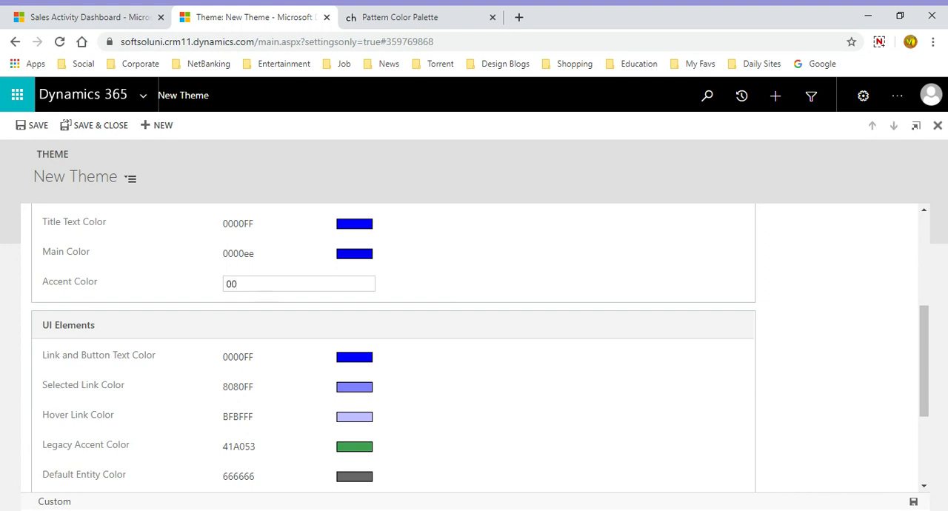
{"action": "type", "text": "444499"}
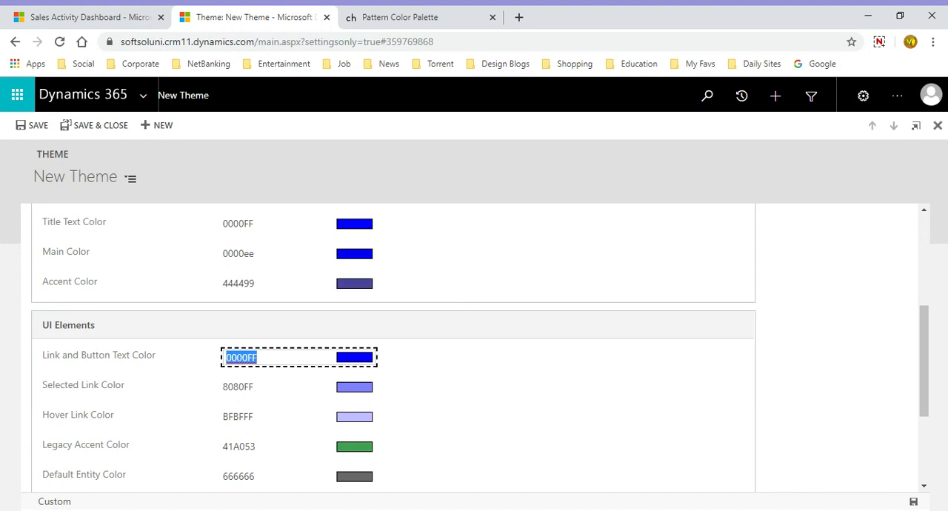
{"action": "scroll", "scroll_direction": "down", "scroll_amount": 3}
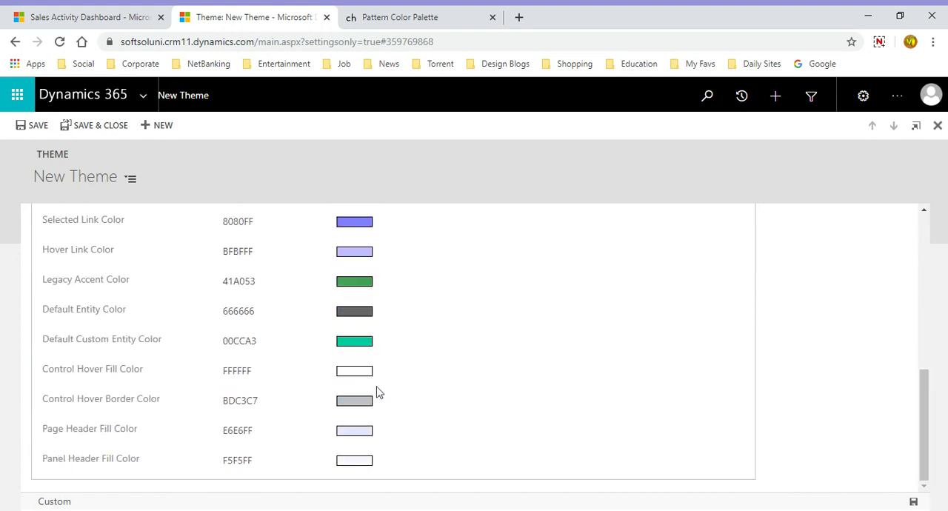
{"action": "mouse_move", "coordinate": [243, 294]}
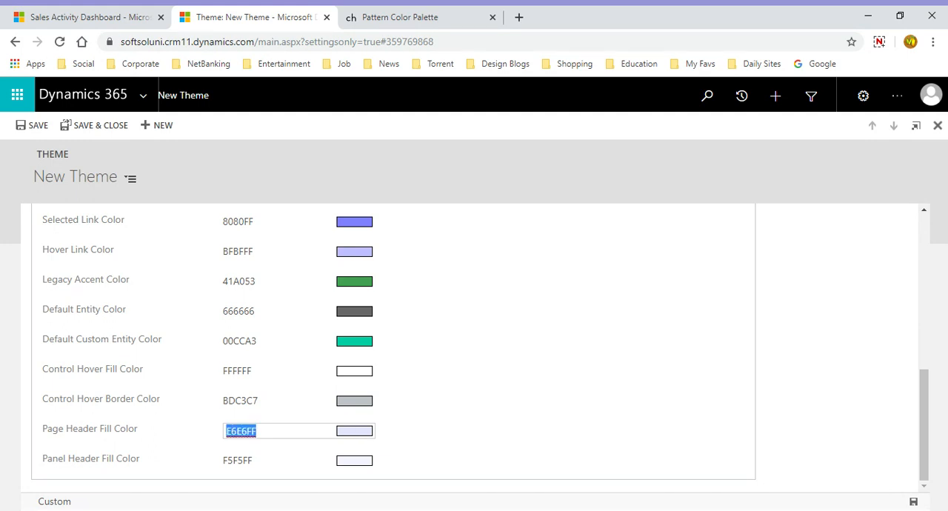
Step: Set Page Header Fill Color and Panel Header Fill Color to 0000FF
{"action": "type", "text": "0"}
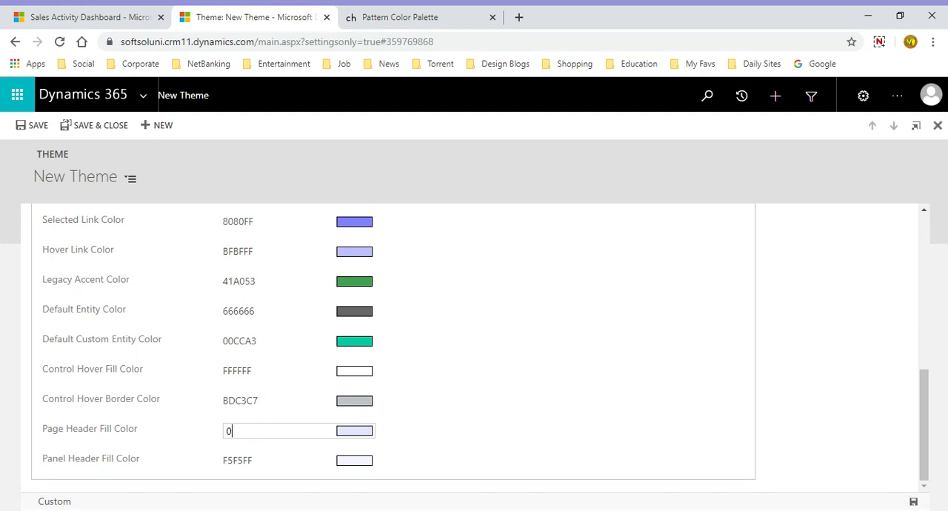
{"action": "type", "text": "000FF"}
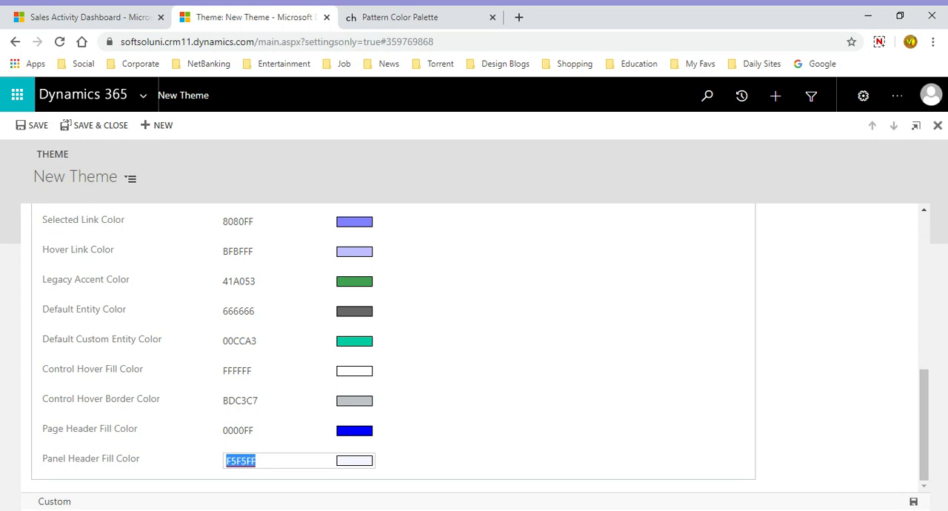
{"action": "type", "text": "0000FF"}
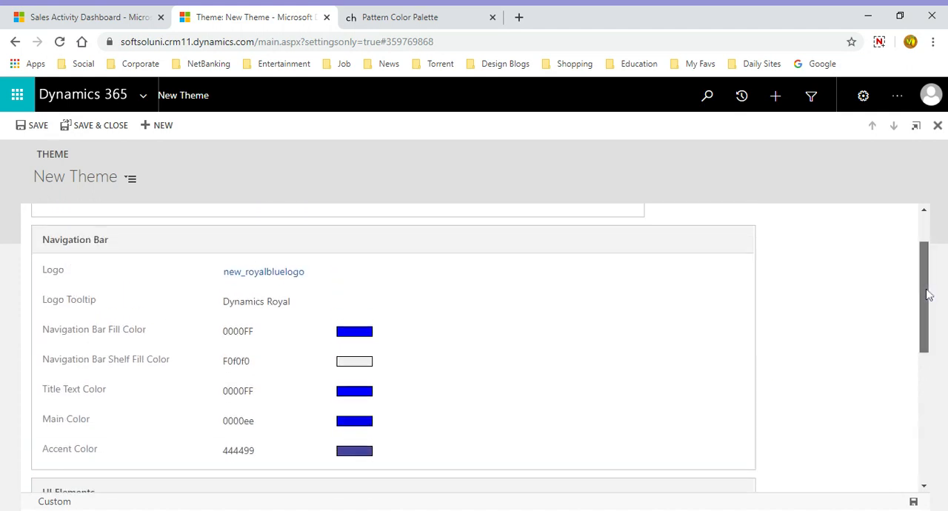
{"action": "scroll", "scroll_direction": "up", "scroll_amount": 3}
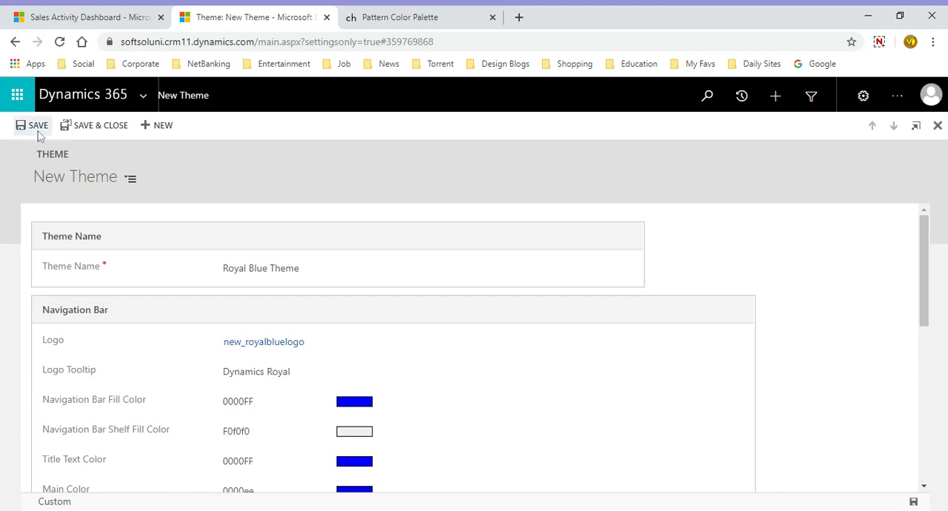
Step: Save the Royal Blue Theme record, then save and close it to finish editing
{"action": "left_click", "coordinate": [31, 124]}
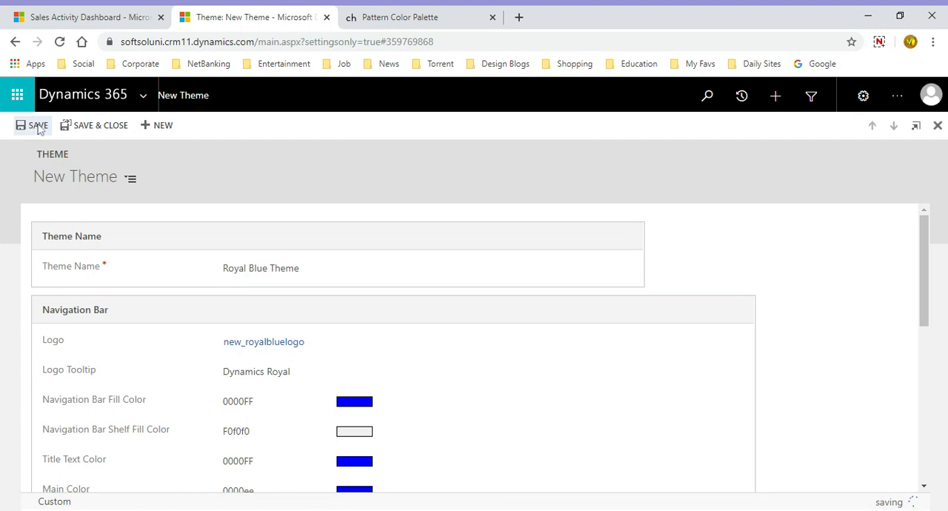
{"action": "left_click", "coordinate": [37, 124]}
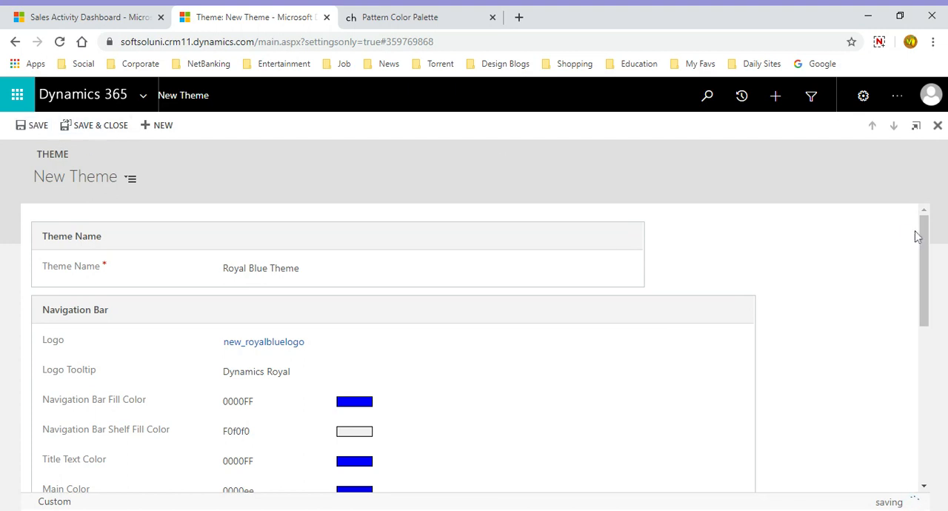
{"action": "left_click", "coordinate": [32, 125]}
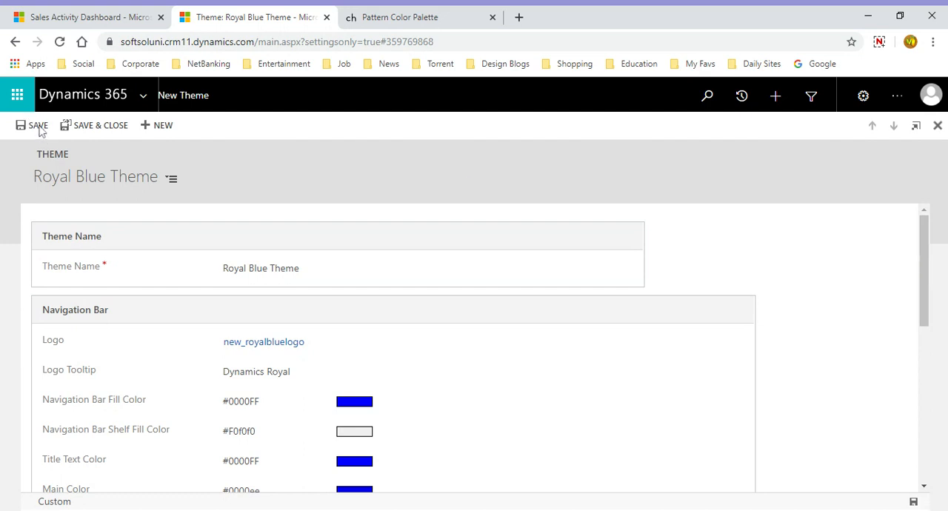
{"action": "mouse_move", "coordinate": [827, 231]}
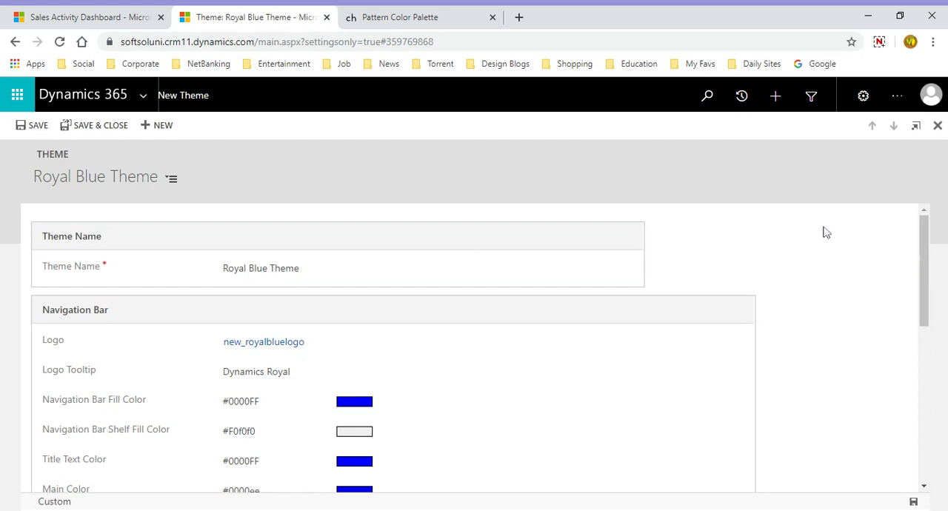
{"action": "mouse_move", "coordinate": [929, 295]}
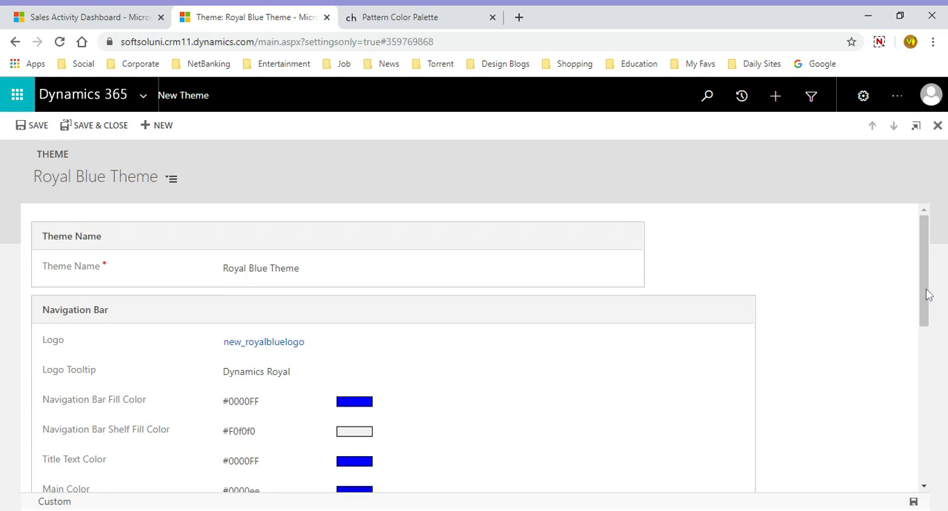
{"action": "mouse_move", "coordinate": [926, 295]}
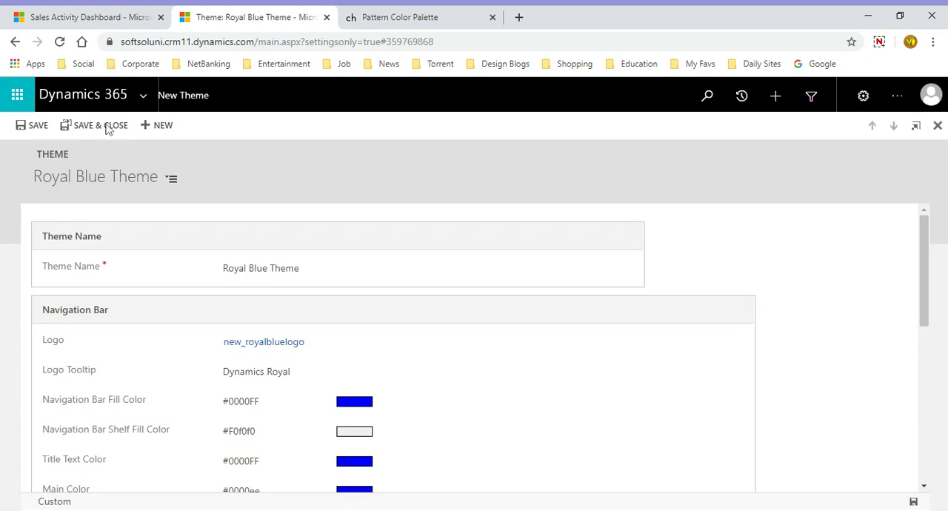
{"action": "left_click", "coordinate": [95, 124]}
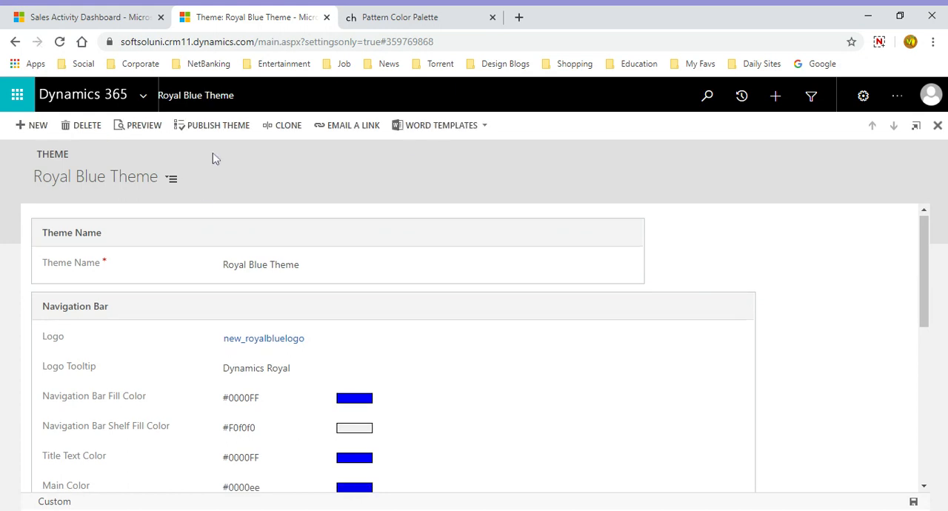
{"action": "mouse_move", "coordinate": [225, 139]}
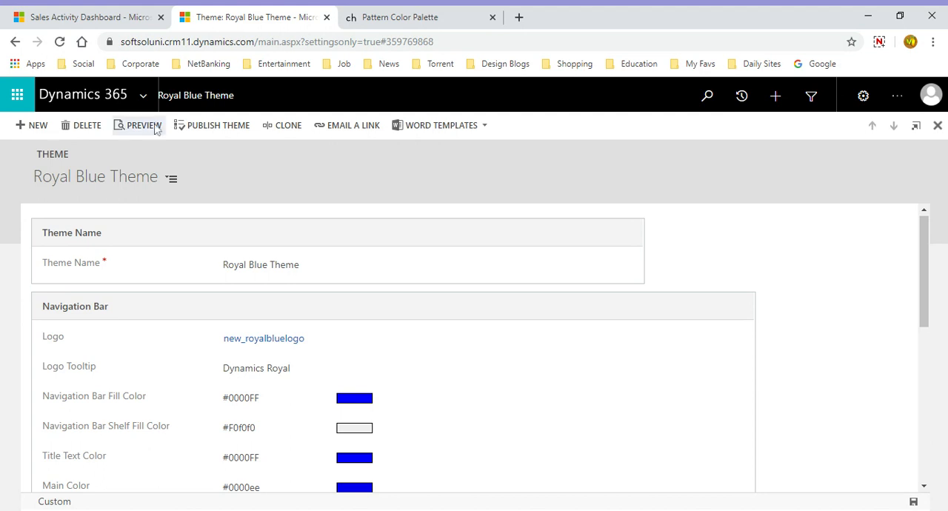
Step: Preview the Royal Blue Theme, scroll through the blue-themed interface, then exit the preview
{"action": "left_click", "coordinate": [142, 124]}
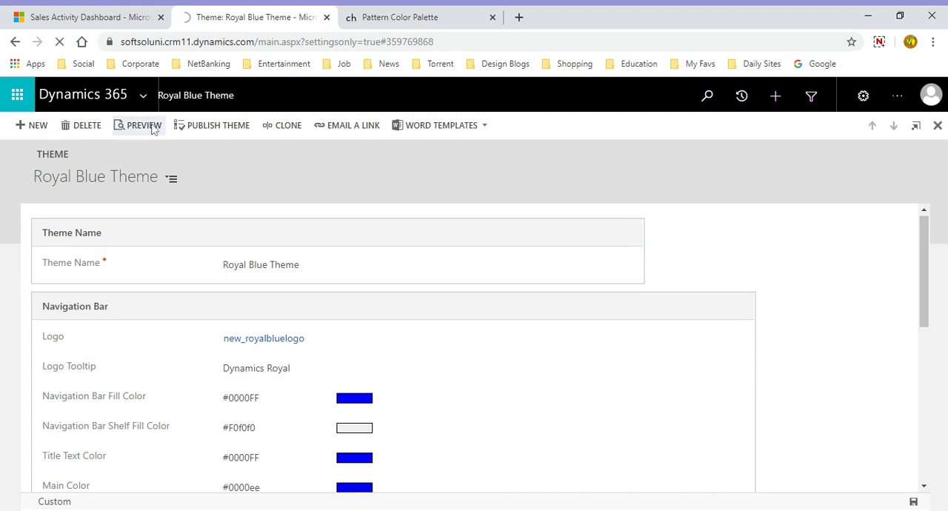
{"action": "left_click", "coordinate": [142, 124]}
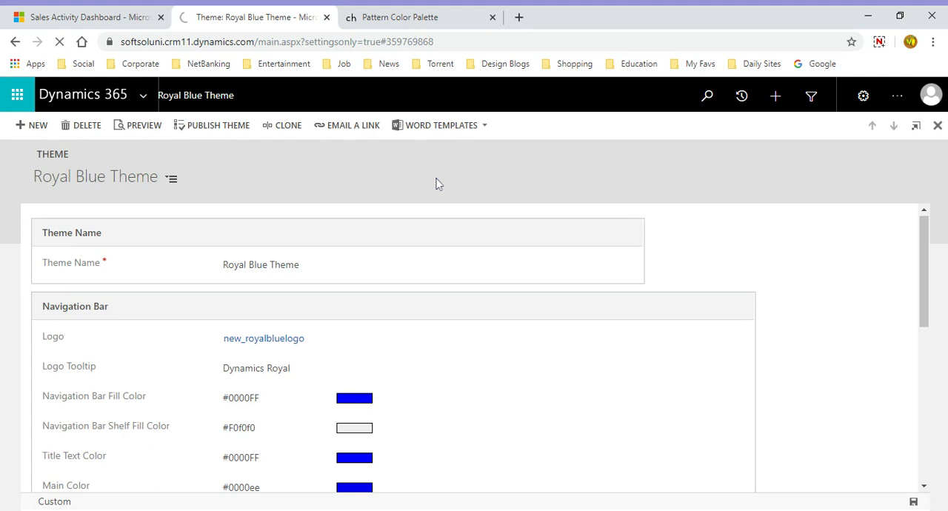
{"action": "left_click", "coordinate": [212, 124]}
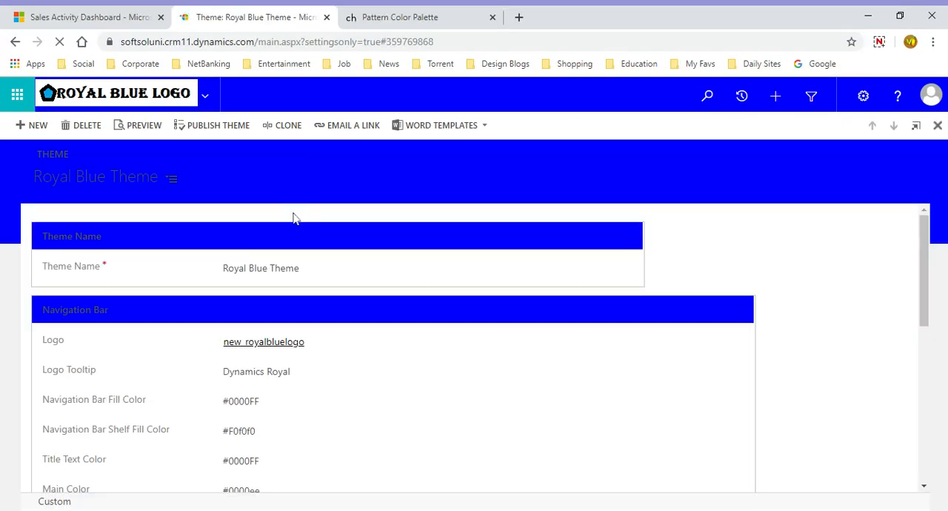
{"action": "left_click", "coordinate": [144, 125]}
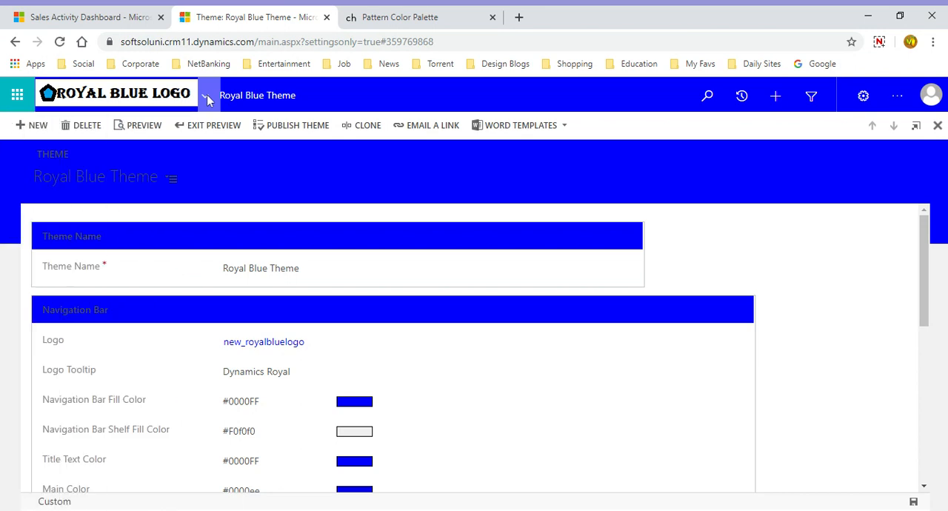
{"action": "scroll", "scroll_direction": "down", "scroll_amount": 3}
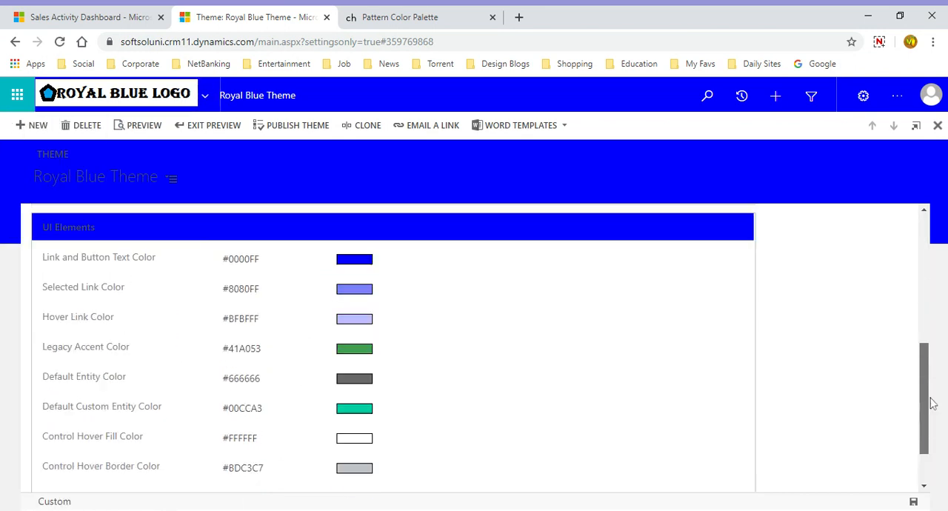
{"action": "scroll", "scroll_direction": "up", "scroll_amount": 3}
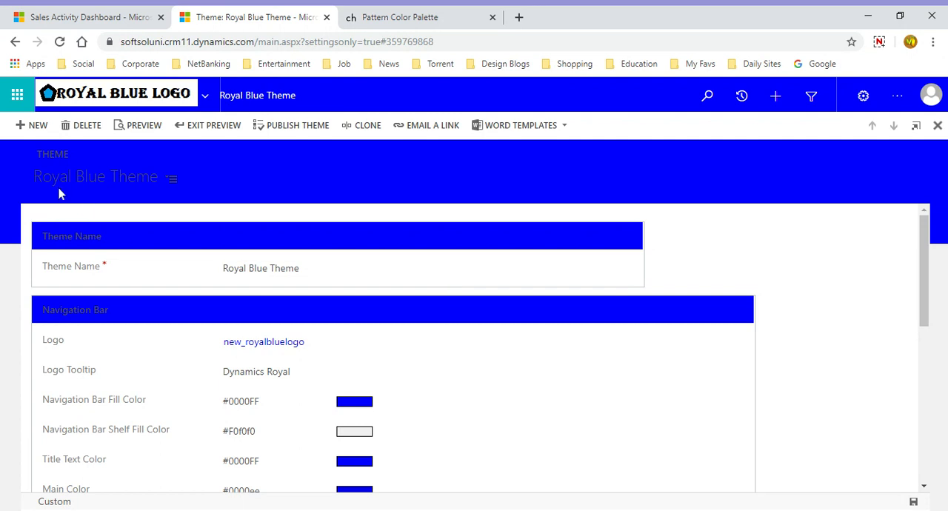
{"action": "mouse_move", "coordinate": [81, 184]}
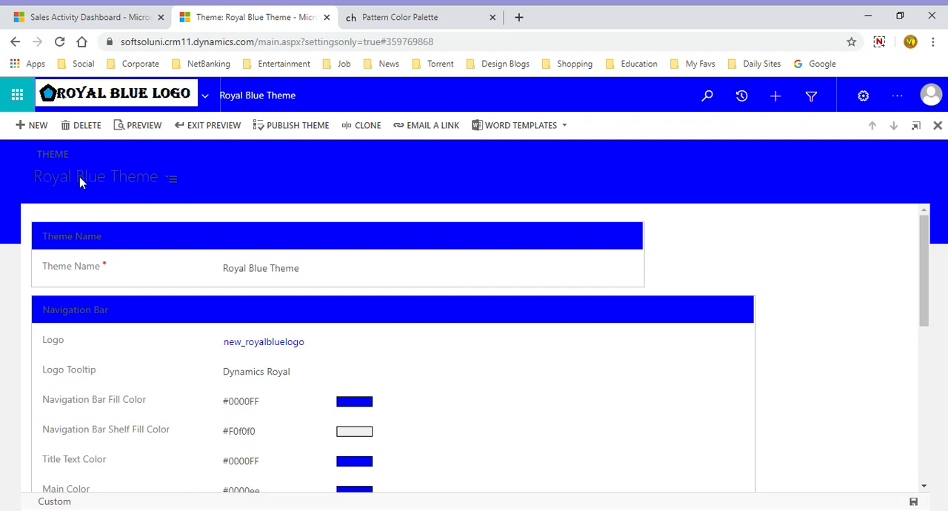
{"action": "mouse_move", "coordinate": [217, 172]}
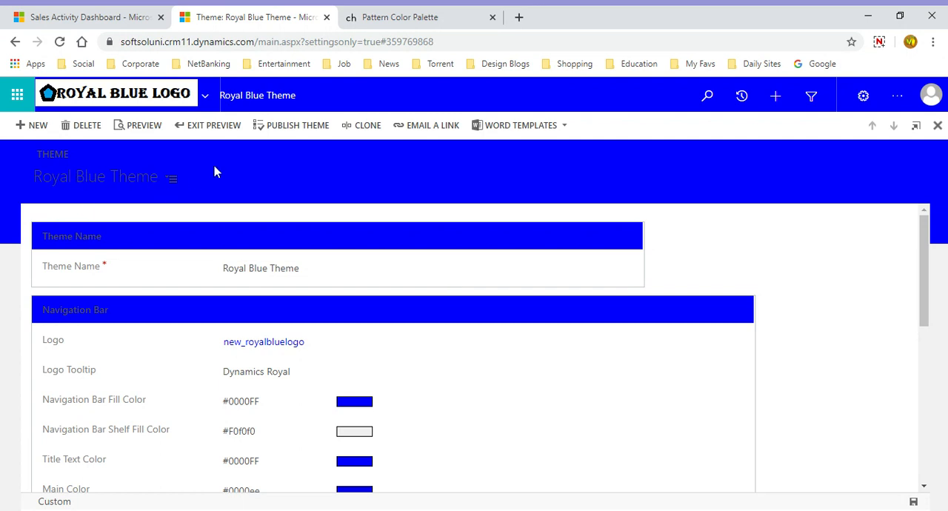
{"action": "left_click", "coordinate": [213, 124]}
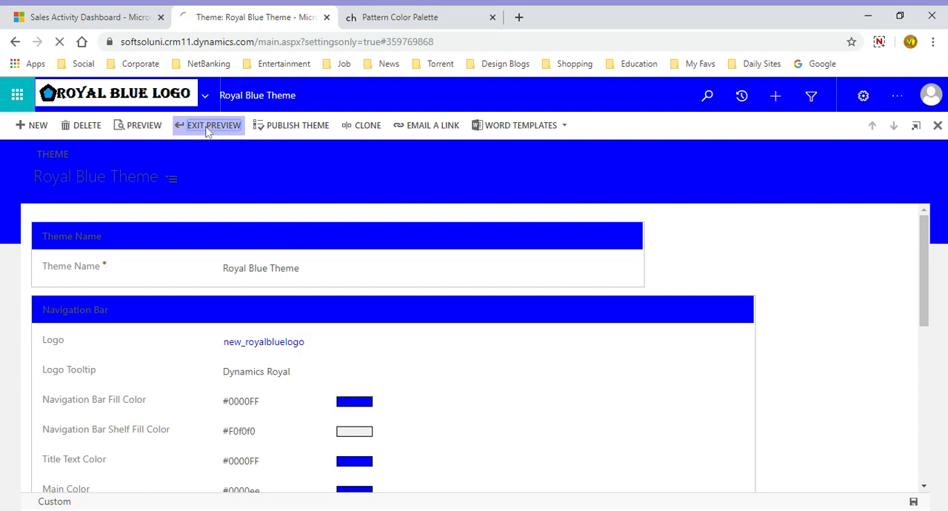
Step: Exit the preview and set the Navigation Bar Shelf Fill Color to FFFFFF
{"action": "left_click", "coordinate": [213, 124]}
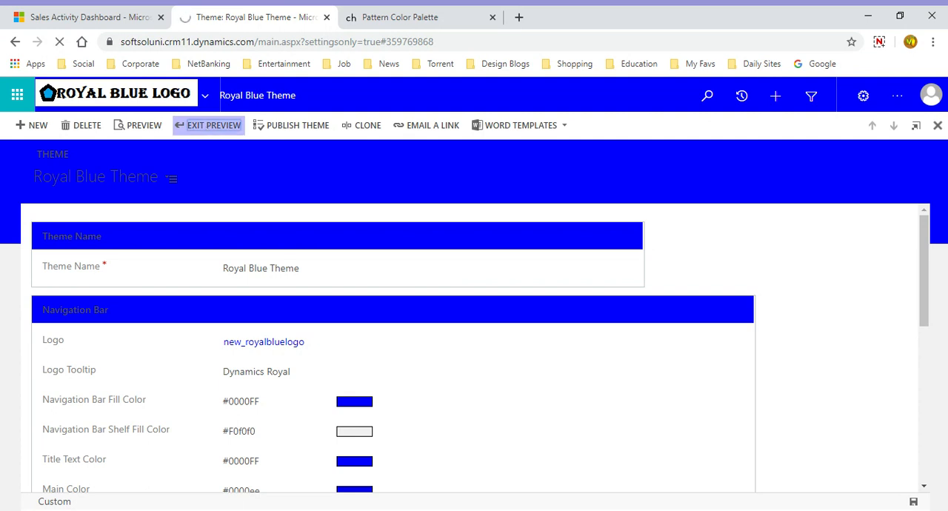
{"action": "left_click", "coordinate": [214, 125]}
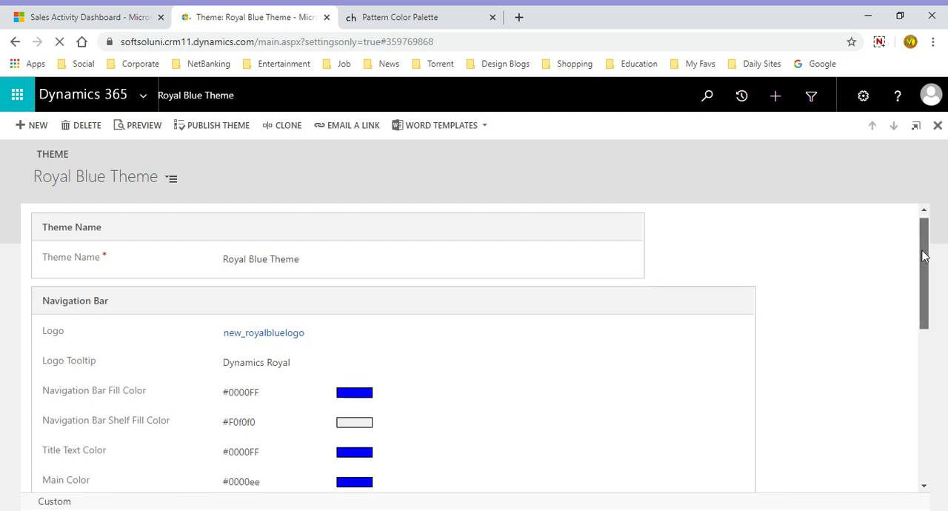
{"action": "scroll", "scroll_direction": "down", "scroll_amount": 3}
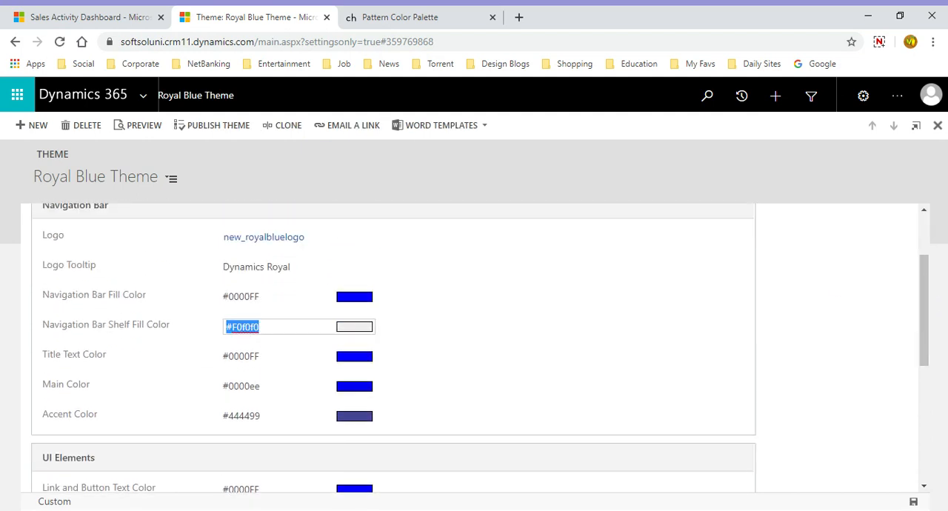
{"action": "type", "text": "F"}
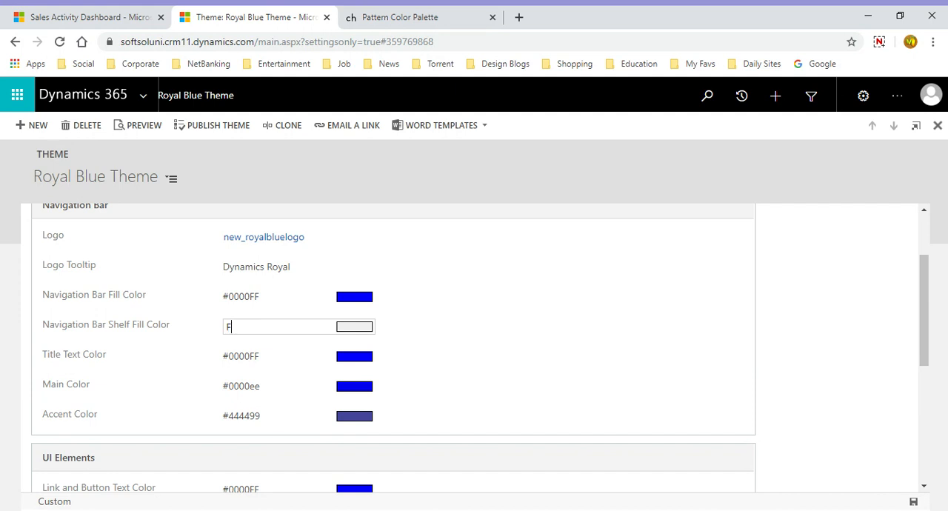
{"action": "type", "text": "FFFFF"}
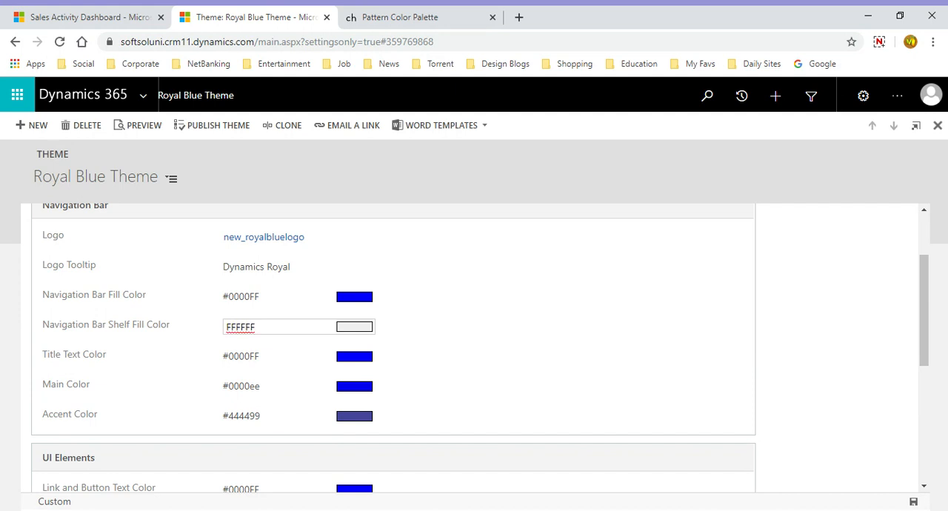
{"action": "left_click", "coordinate": [245, 355]}
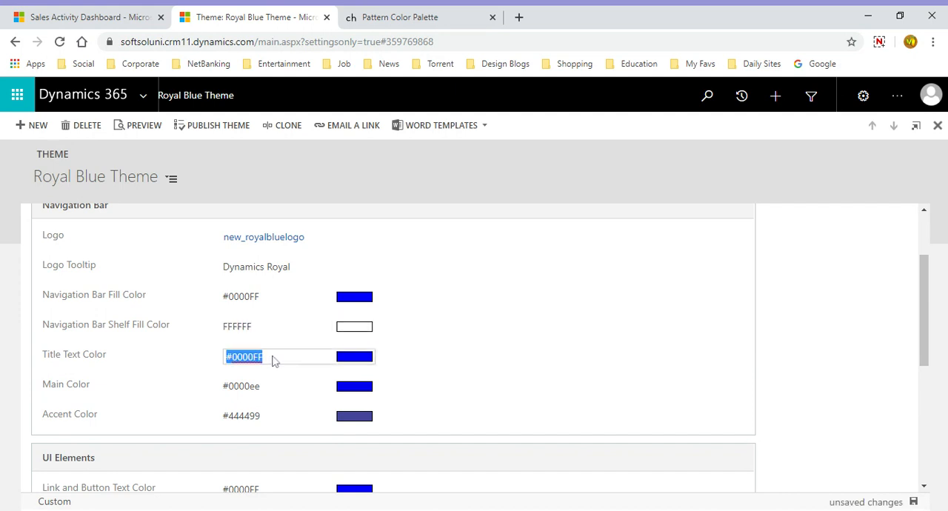
{"action": "left_click", "coordinate": [244, 326]}
{"action": "type", "text": "#"}
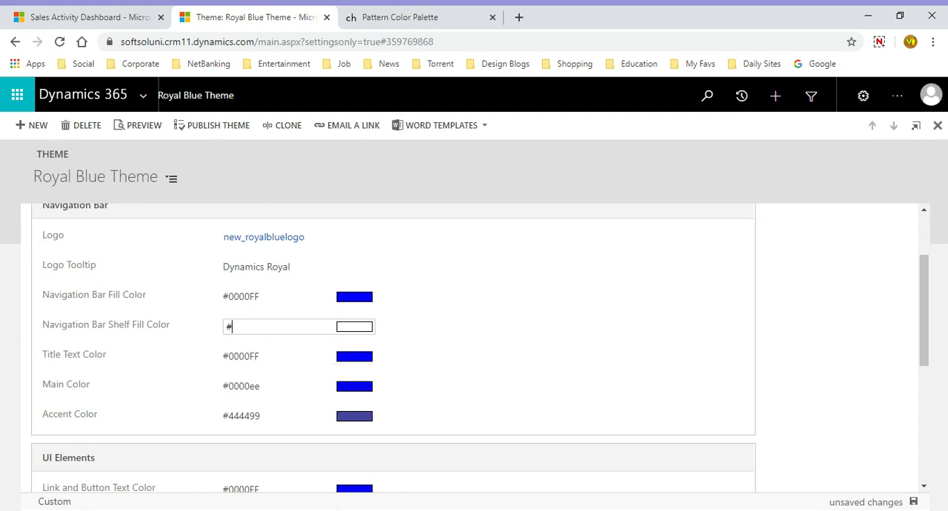
{"action": "type", "text": "FFFFFF"}
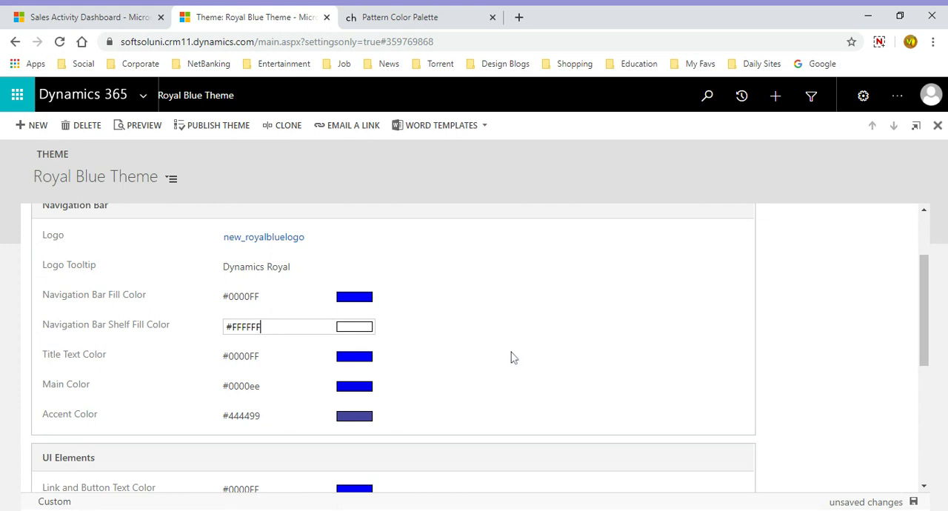
Step: Set the Title Text Color to #FFFFFF as well
{"action": "scroll", "scroll_direction": "down", "scroll_amount": 3}
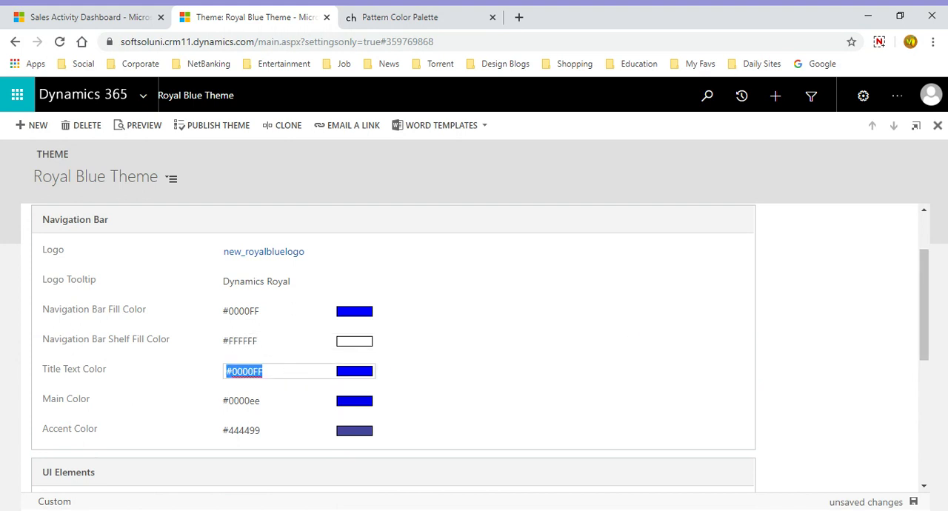
{"action": "type", "text": "#FFFFFF"}
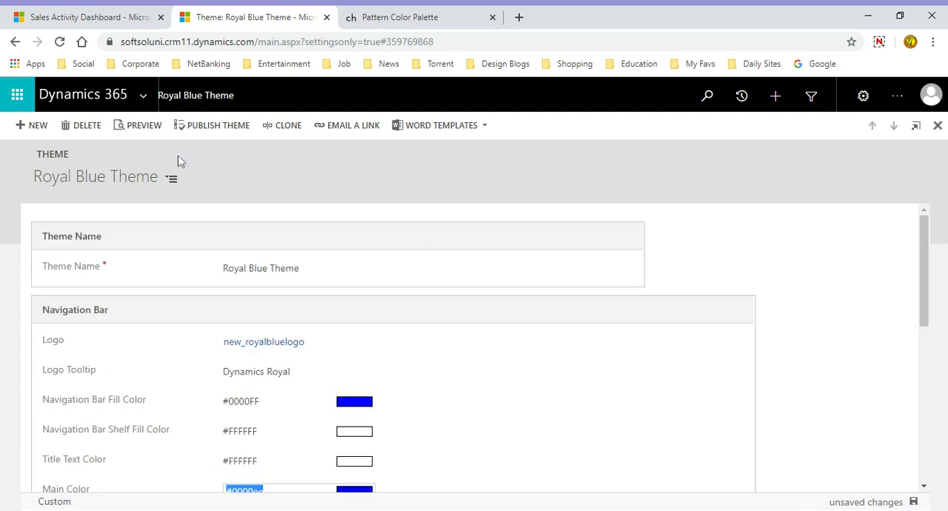
Step: Preview the edited theme, briefly visit the colour palette tab, and return to the preview
{"action": "left_click", "coordinate": [143, 125]}
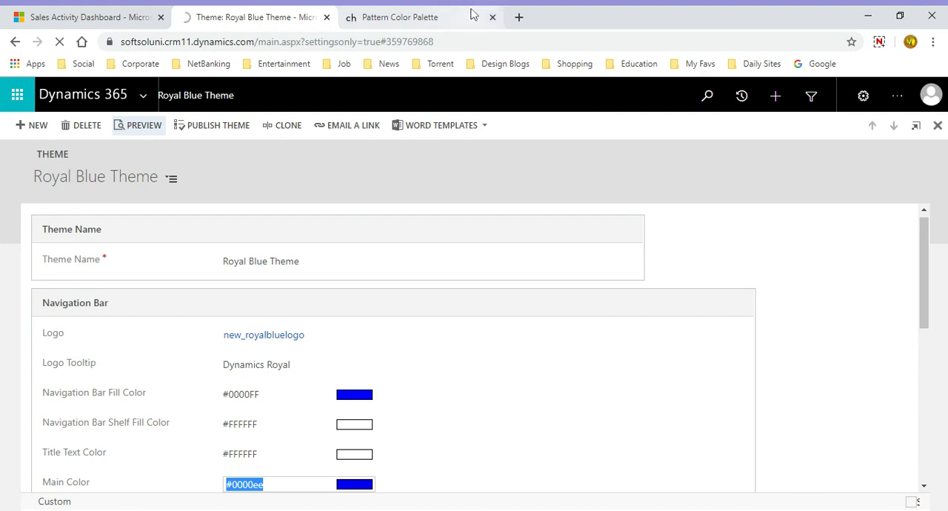
{"action": "left_click", "coordinate": [400, 16]}
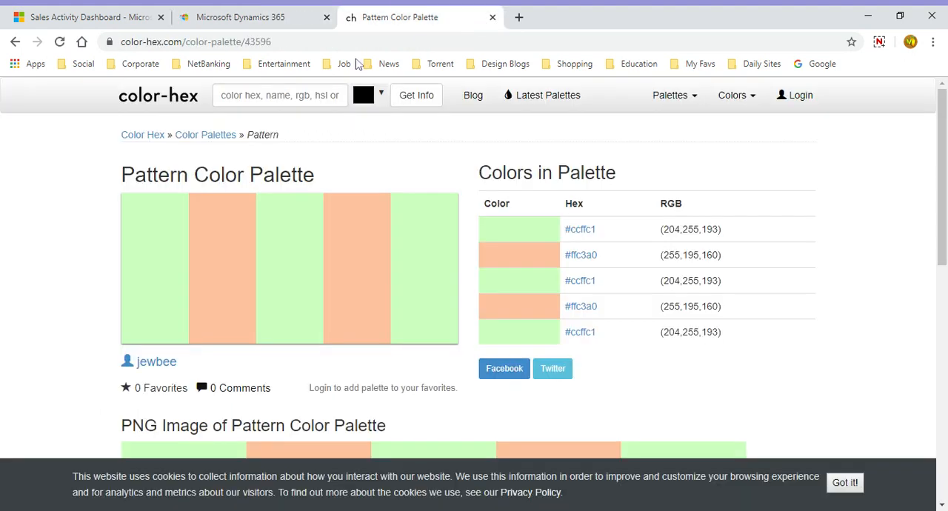
{"action": "type", "text": "color c"}
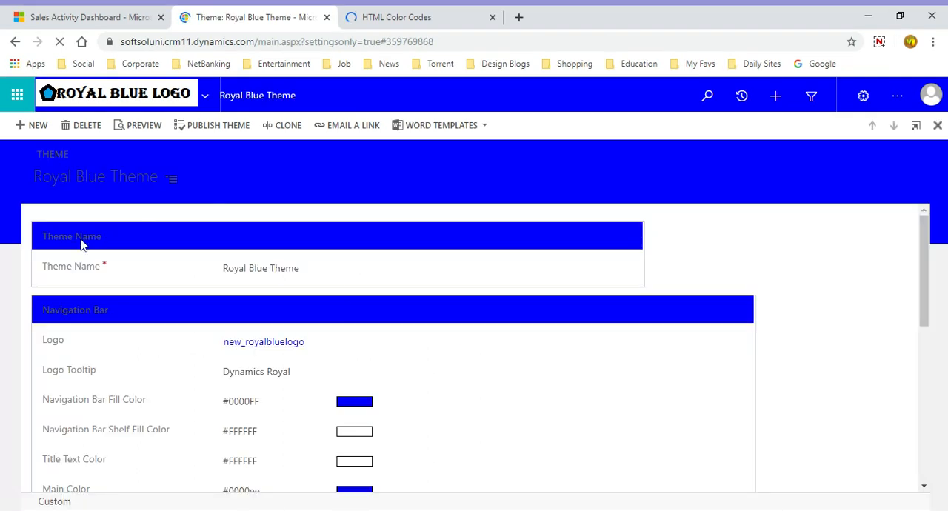
{"action": "left_click", "coordinate": [142, 125]}
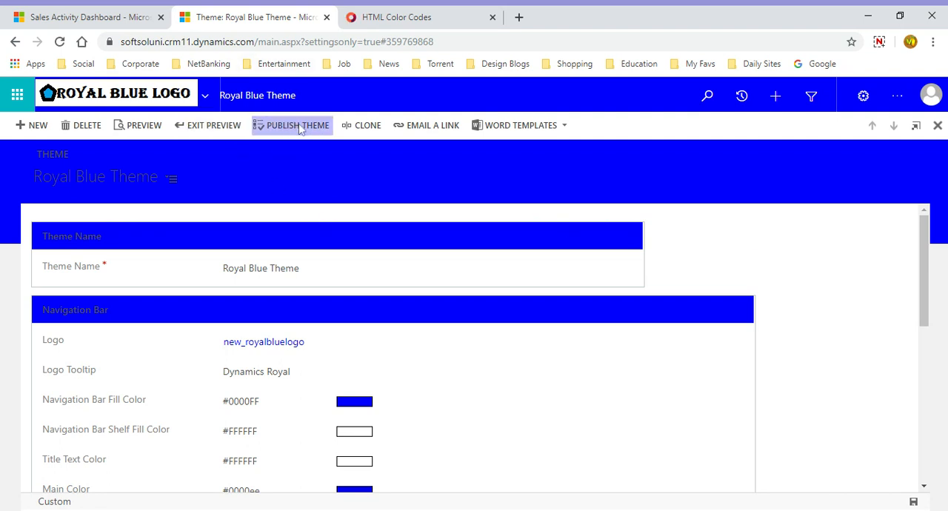
Step: Publish the Royal Blue Theme and confirm, landing on the Business Management settings
{"action": "left_click", "coordinate": [296, 125]}
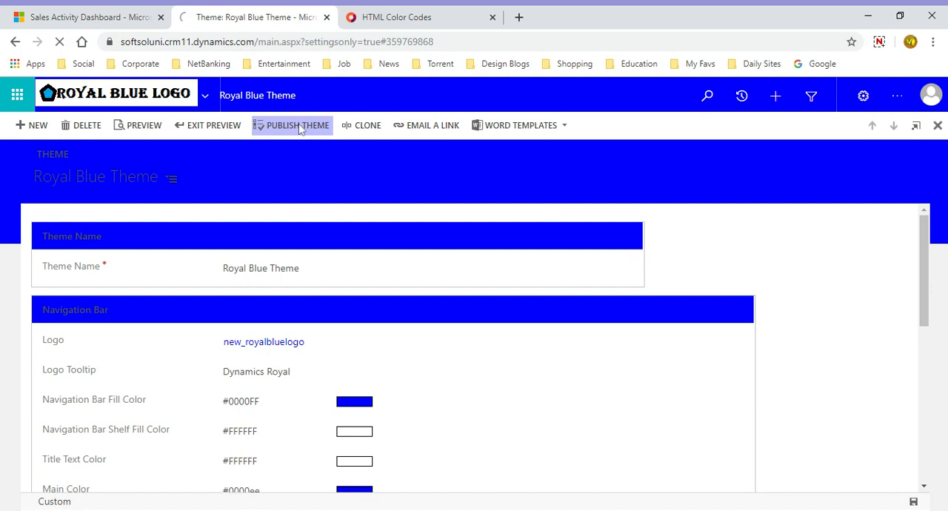
{"action": "left_click", "coordinate": [296, 125]}
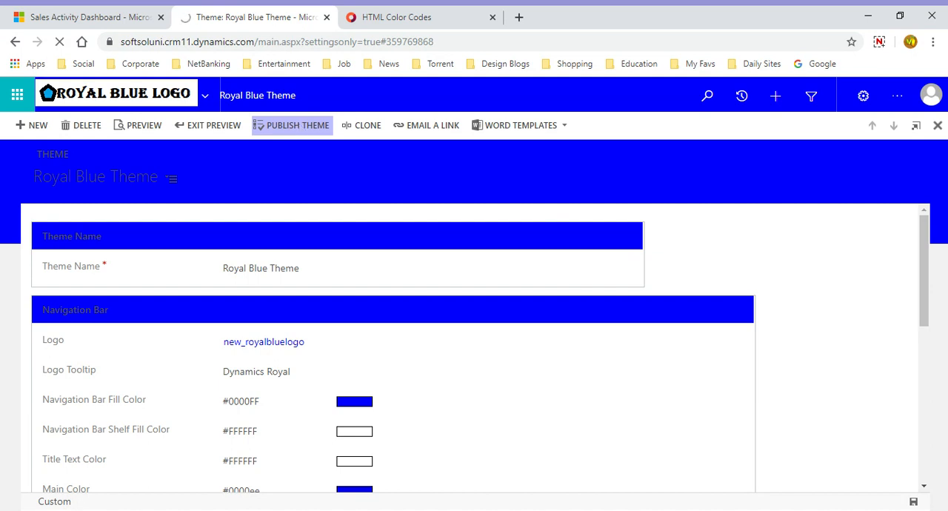
{"action": "left_click", "coordinate": [296, 125]}
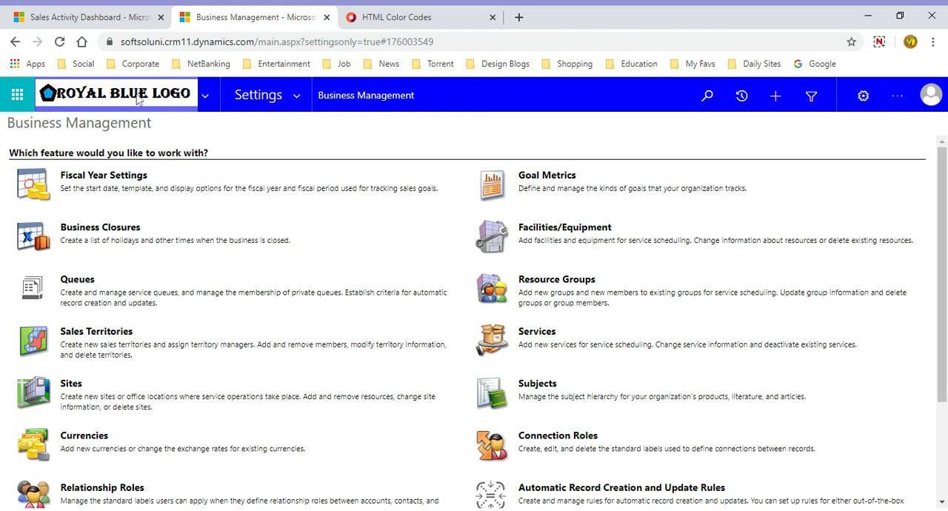
Step: Reload the Sales Activity Dashboard to show the royal blue theme, dismiss the legacy notice, then go to HTML Color Codes
{"action": "left_click", "coordinate": [82, 17]}
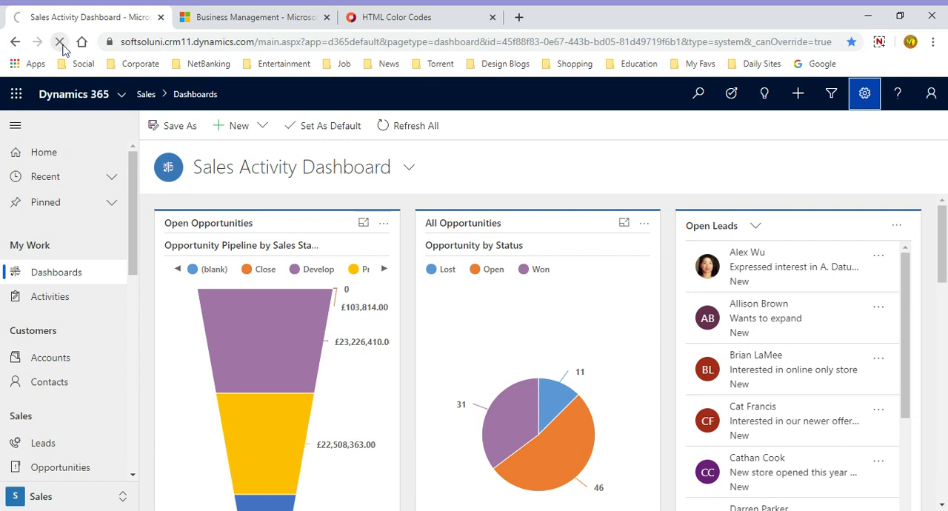
{"action": "left_click", "coordinate": [59, 42]}
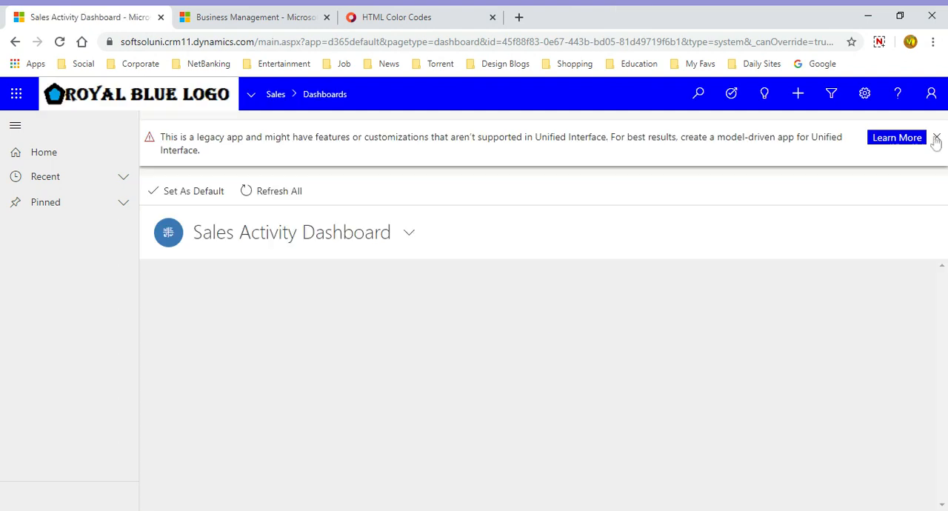
{"action": "left_click", "coordinate": [936, 141]}
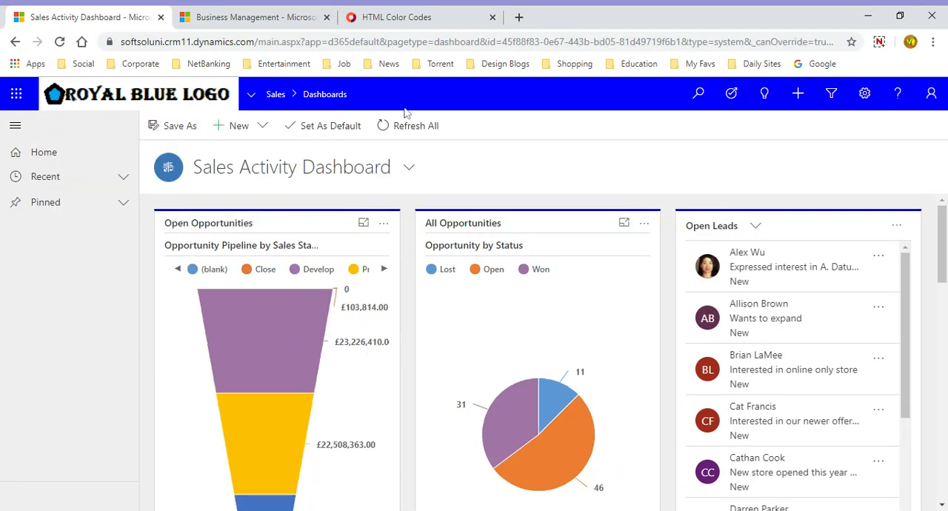
{"action": "mouse_move", "coordinate": [151, 110]}
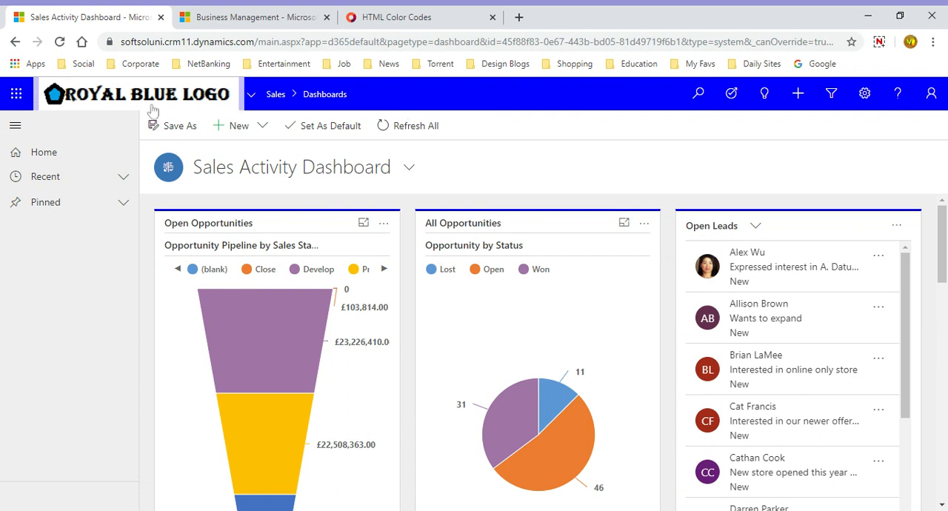
{"action": "mouse_move", "coordinate": [154, 111]}
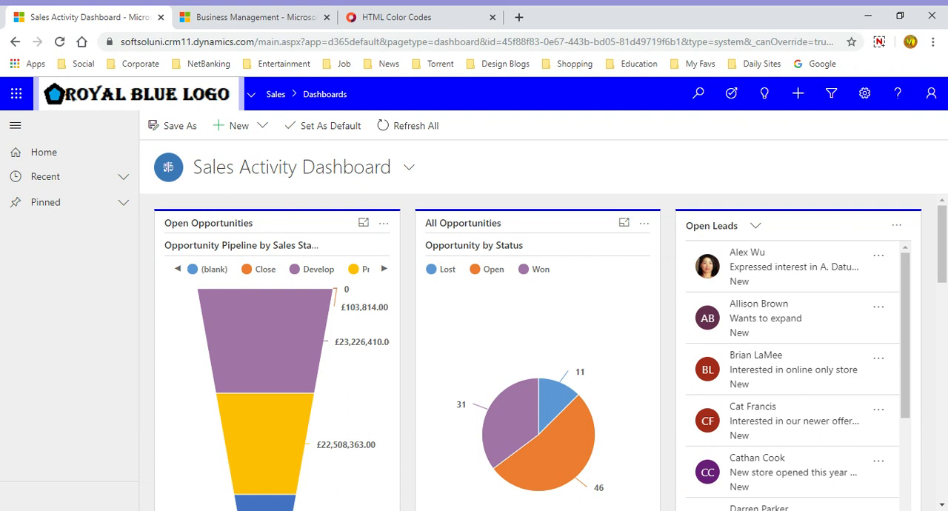
{"action": "mouse_move", "coordinate": [545, 120]}
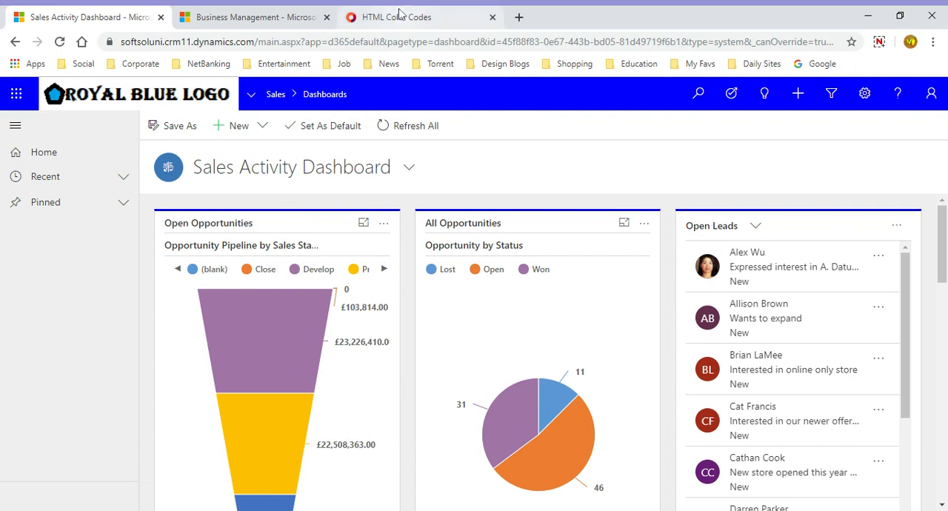
{"action": "left_click", "coordinate": [412, 16]}
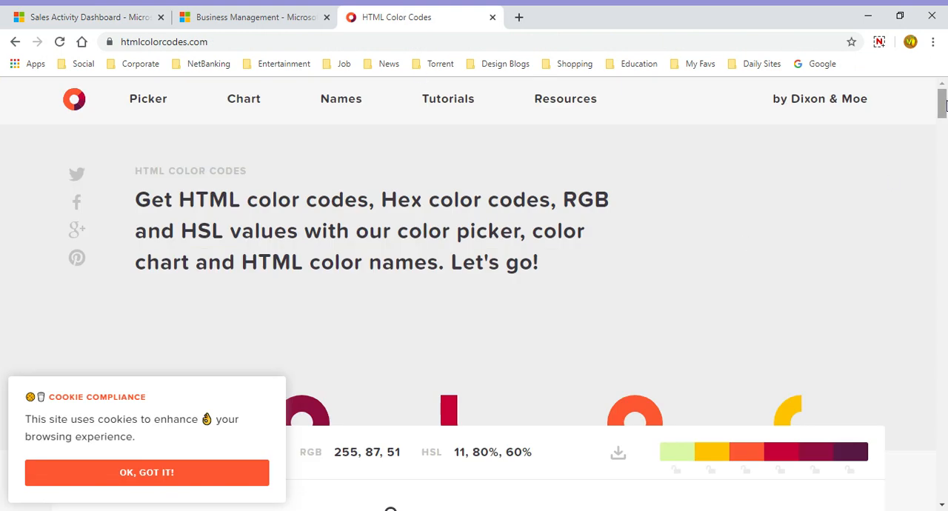
Step: Dismiss the cookie notice and try several orange-red and deeper red shades in the picker, selecting their hex codes
{"action": "scroll", "scroll_direction": "down", "scroll_amount": 3}
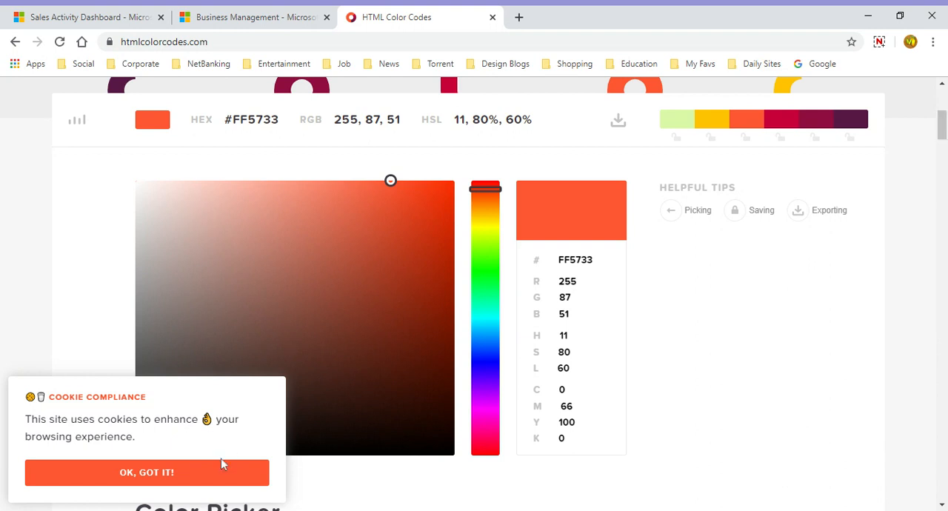
{"action": "left_click", "coordinate": [147, 473]}
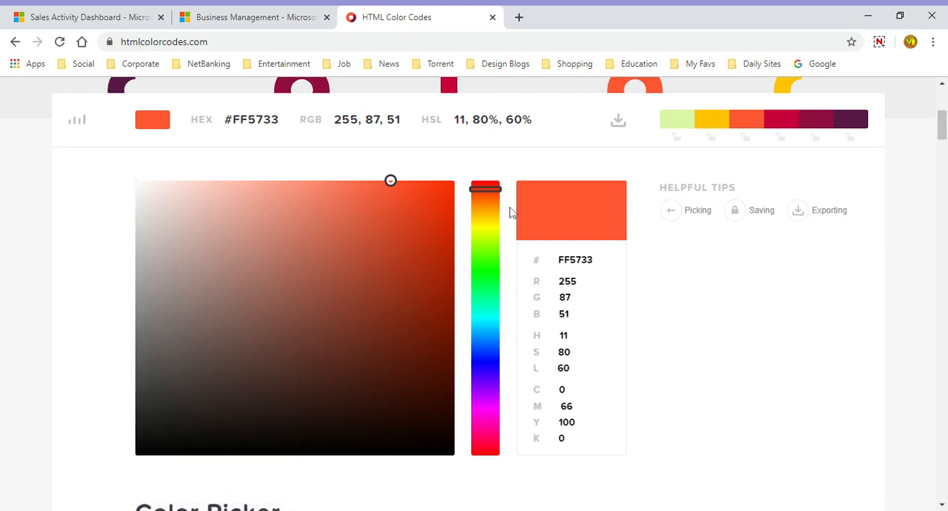
{"action": "left_click", "coordinate": [391, 219]}
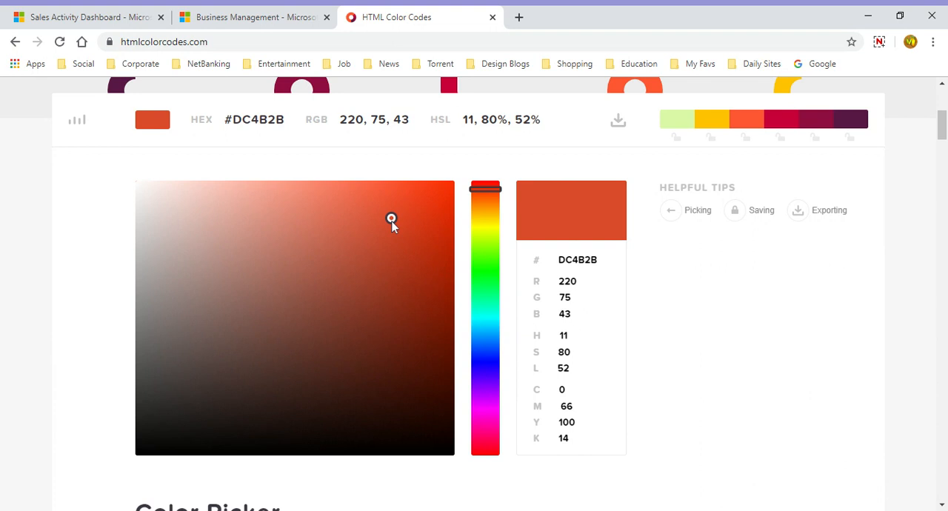
{"action": "left_click", "coordinate": [266, 299]}
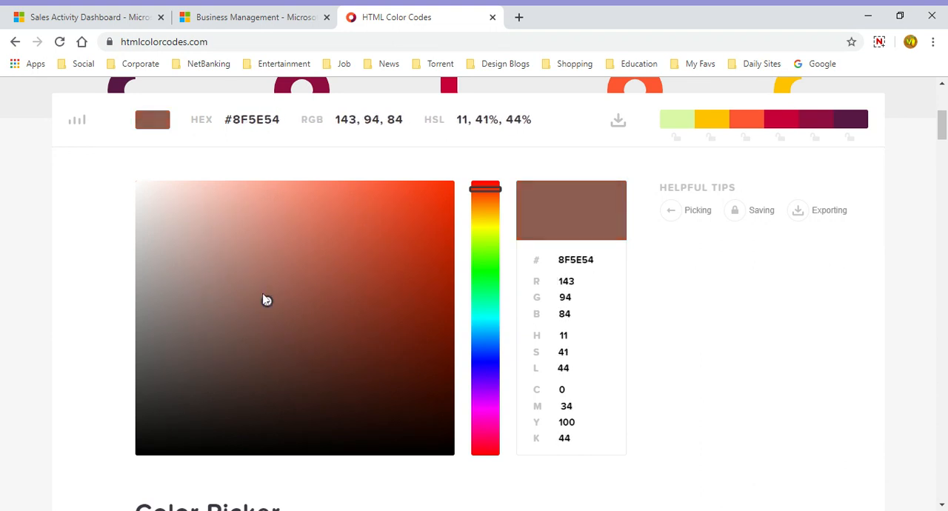
{"action": "left_click", "coordinate": [371, 231]}
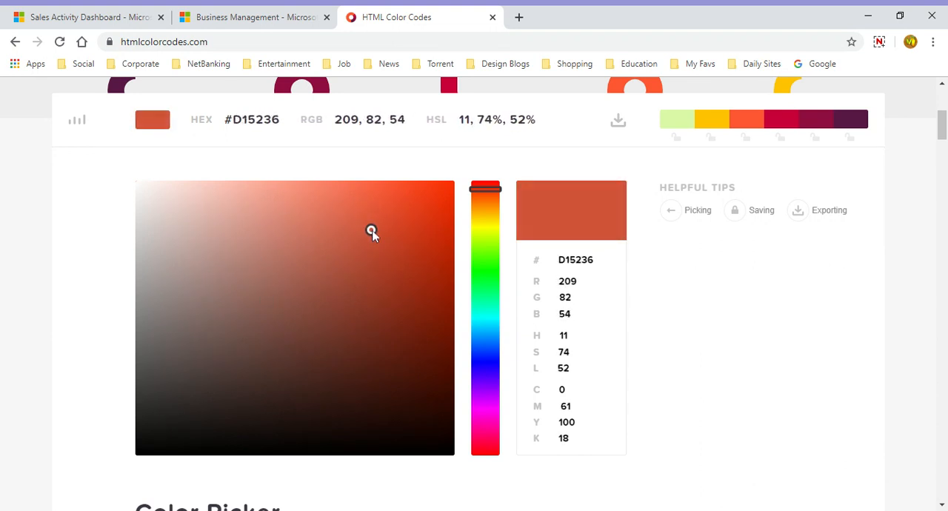
{"action": "left_click", "coordinate": [576, 259]}
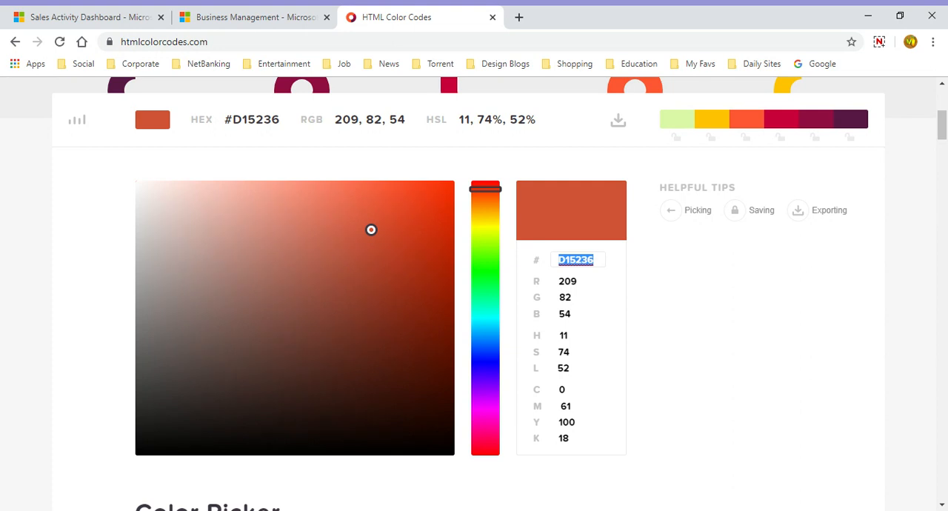
{"action": "mouse_move", "coordinate": [373, 232]}
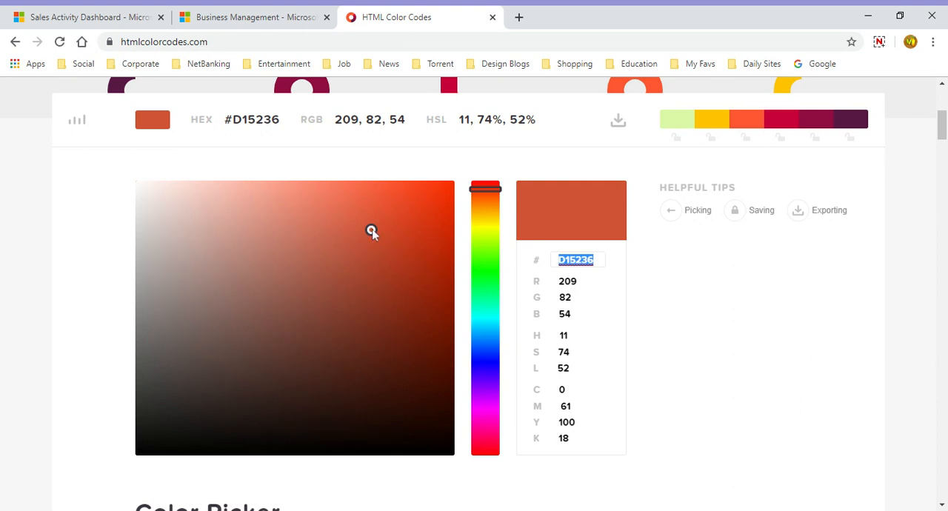
{"action": "left_click", "coordinate": [388, 278]}
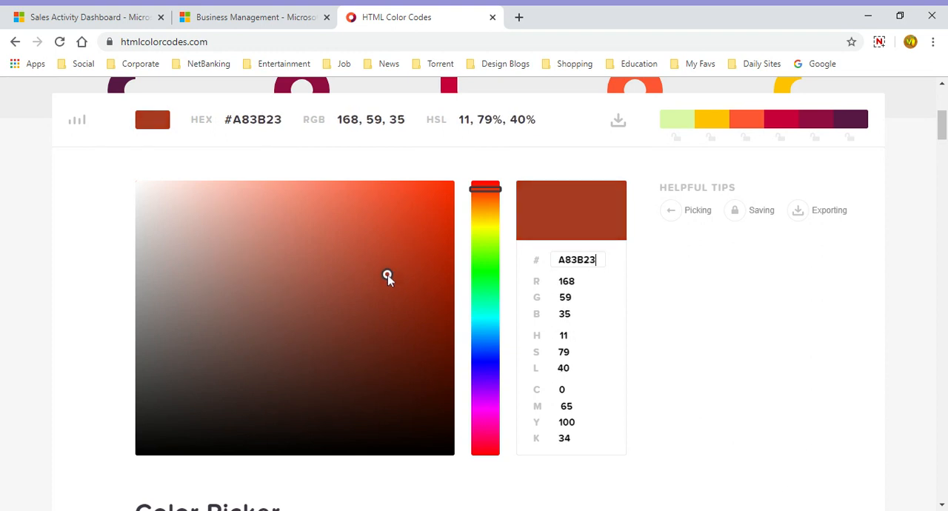
{"action": "left_click", "coordinate": [135, 455]}
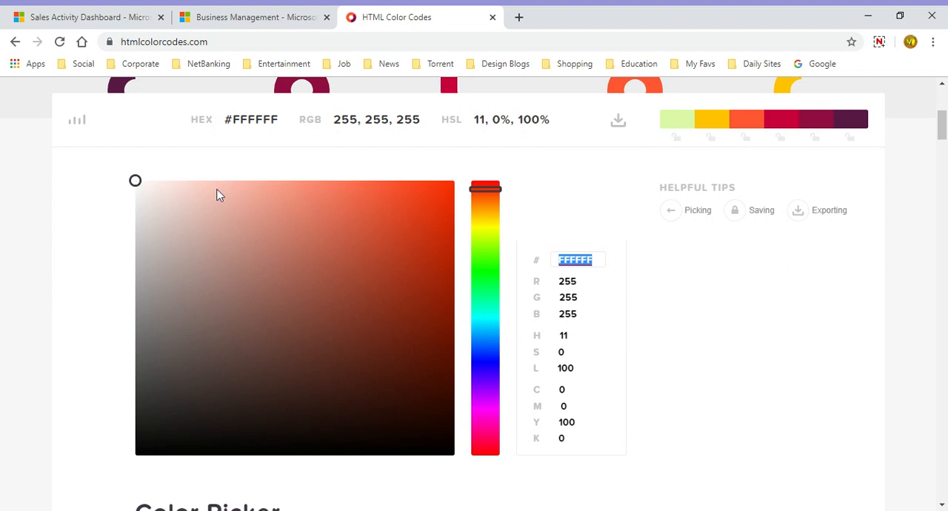
{"action": "mouse_move", "coordinate": [393, 256]}
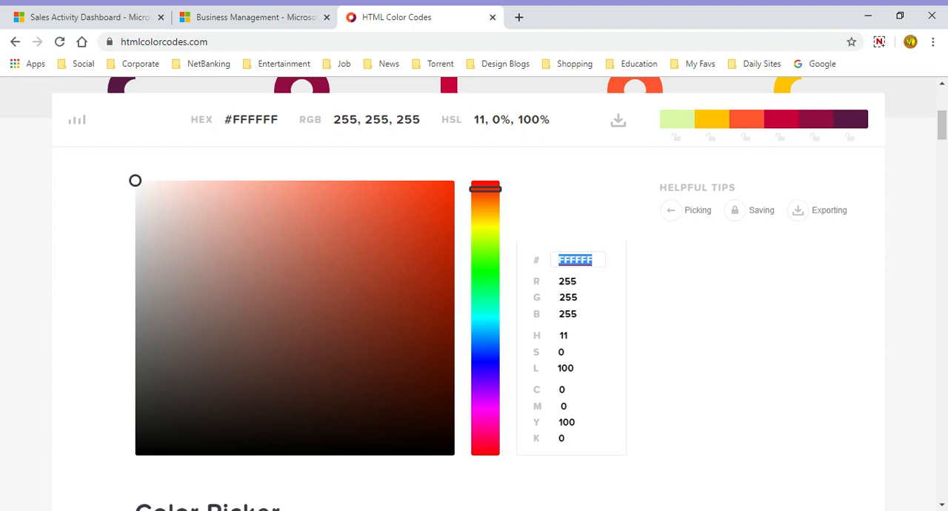
{"action": "mouse_move", "coordinate": [141, 185]}
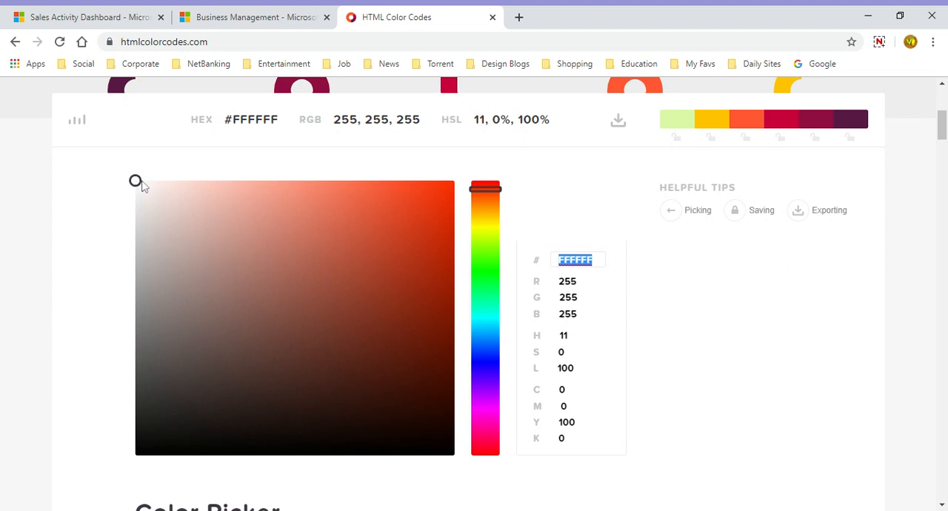
Step: Settle on the muted brick-red shade #B4523D and return to the Dynamics 365 Business Management page
{"action": "left_click", "coordinate": [408, 187]}
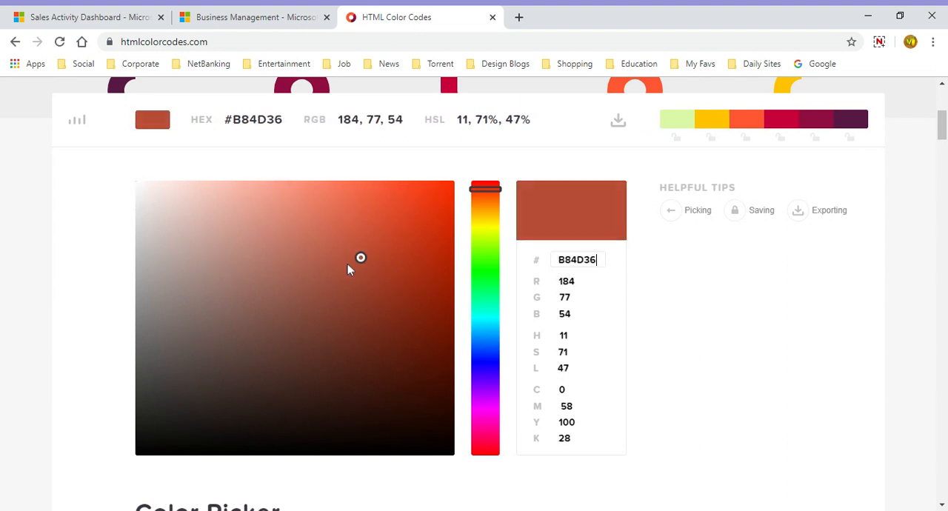
{"action": "left_click", "coordinate": [343, 260]}
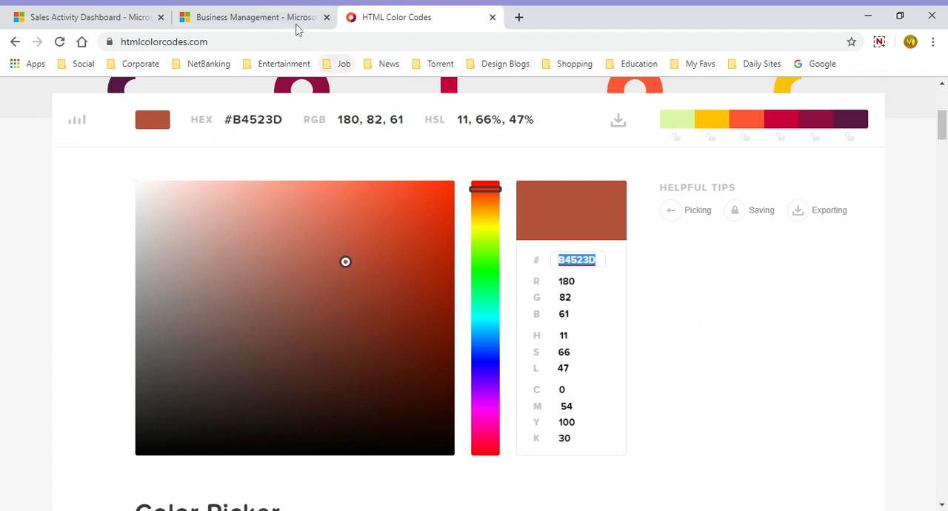
{"action": "left_click", "coordinate": [81, 17]}
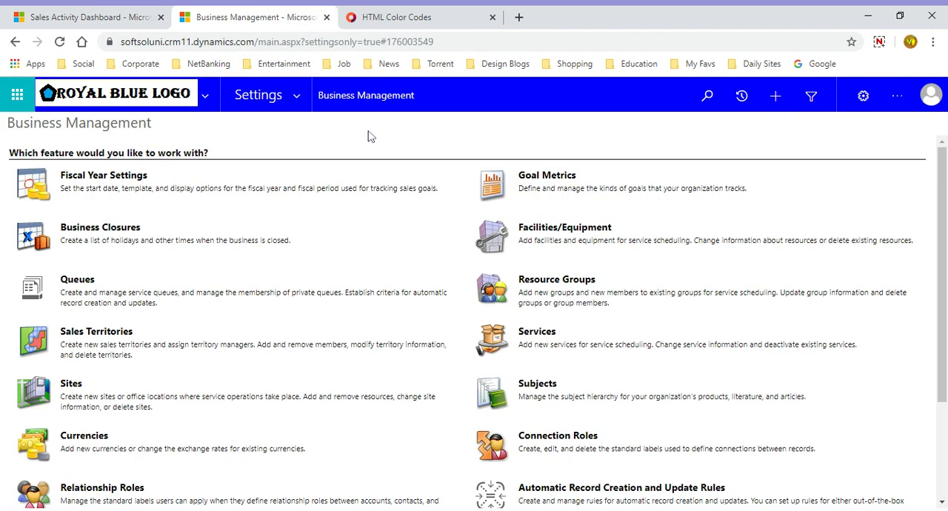
Step: Navigate from Settings to Customizations and the Themes list
{"action": "left_click", "coordinate": [257, 95]}
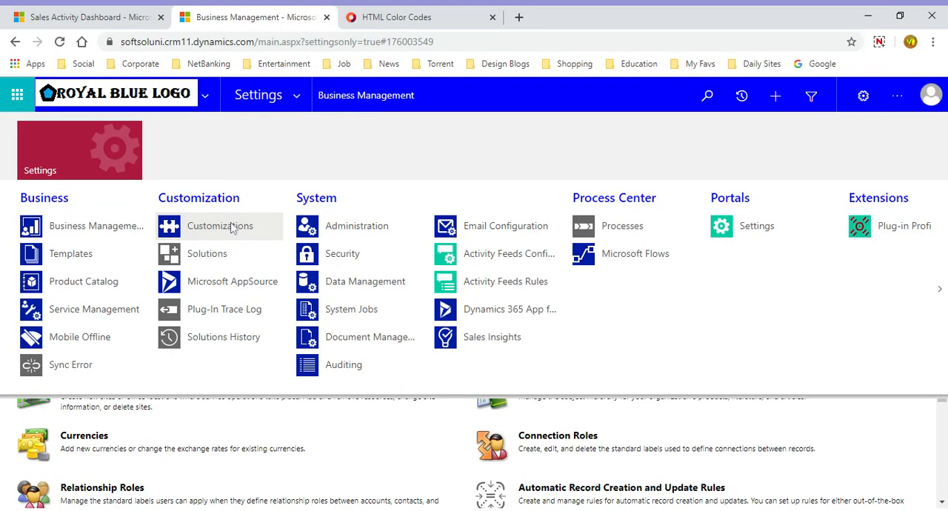
{"action": "left_click", "coordinate": [220, 225]}
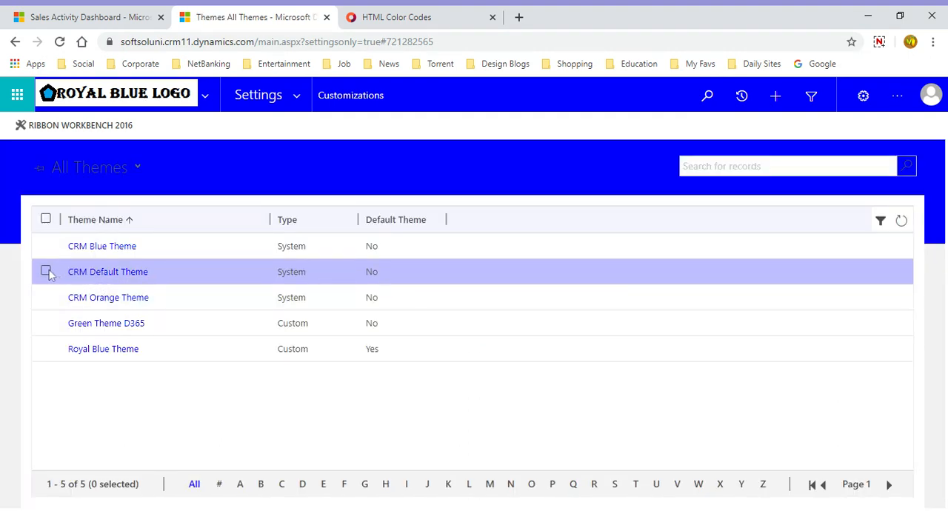
Step: Select CRM Default Theme in the All Themes grid and publish it
{"action": "left_click", "coordinate": [46, 271]}
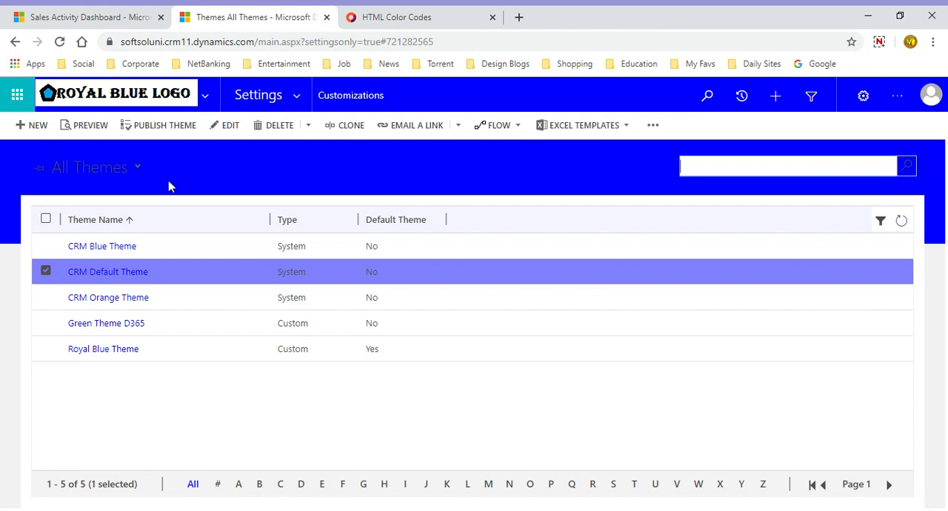
{"action": "left_click", "coordinate": [160, 124]}
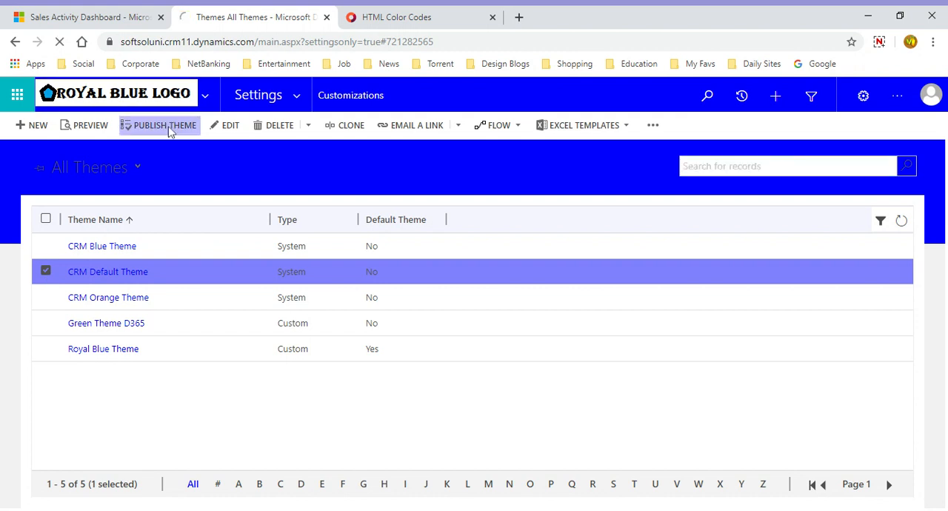
{"action": "left_click", "coordinate": [165, 125]}
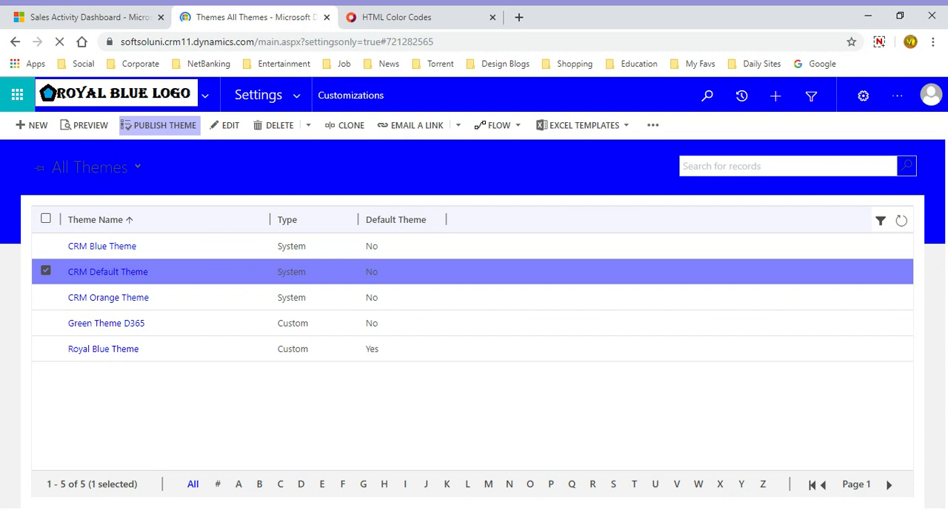
{"action": "left_click", "coordinate": [166, 125]}
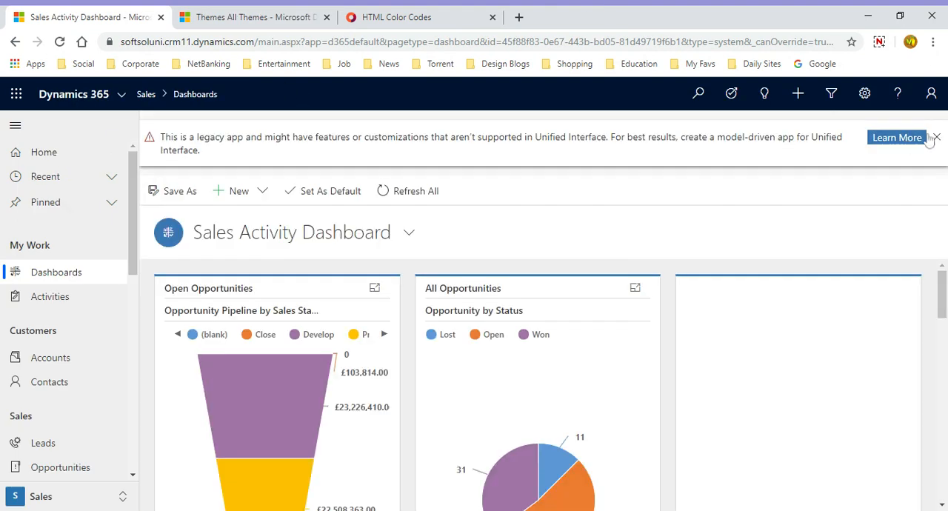
Step: Dismiss the legacy app notice on the dashboard and return to the All Themes list showing CRM Default Theme as default
{"action": "left_click", "coordinate": [936, 137]}
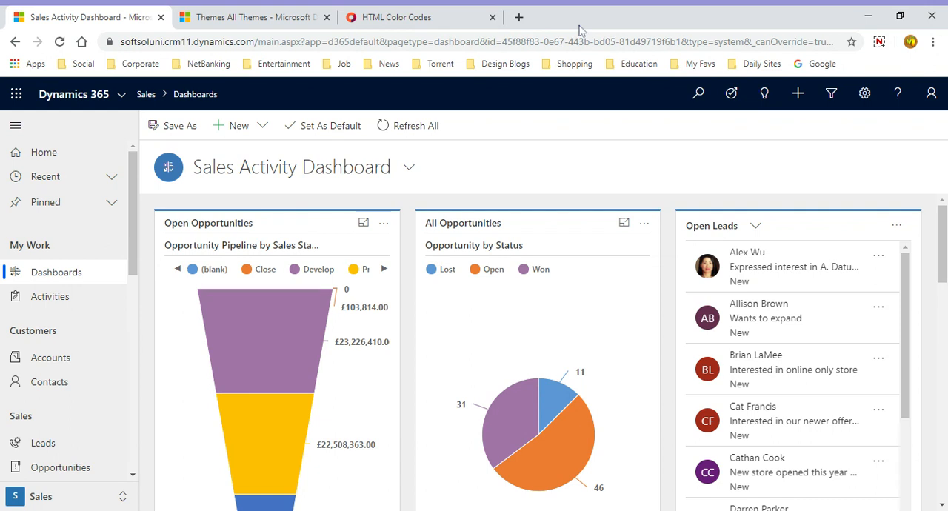
{"action": "left_click", "coordinate": [255, 17]}
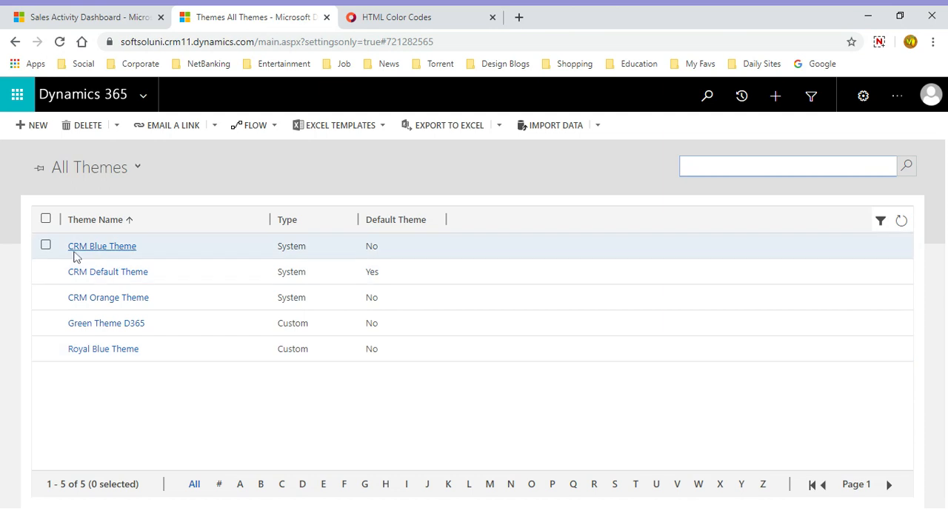
{"action": "mouse_move", "coordinate": [374, 418]}
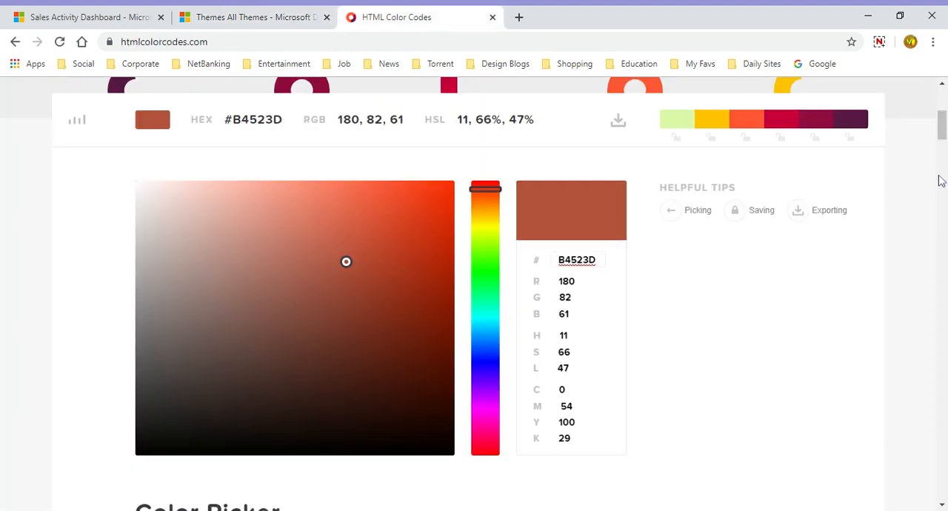
Step: Review the colour page down and back to #B4523D, then return to the Dynamics 365 Themes list
{"action": "scroll", "scroll_direction": "down", "scroll_amount": 3}
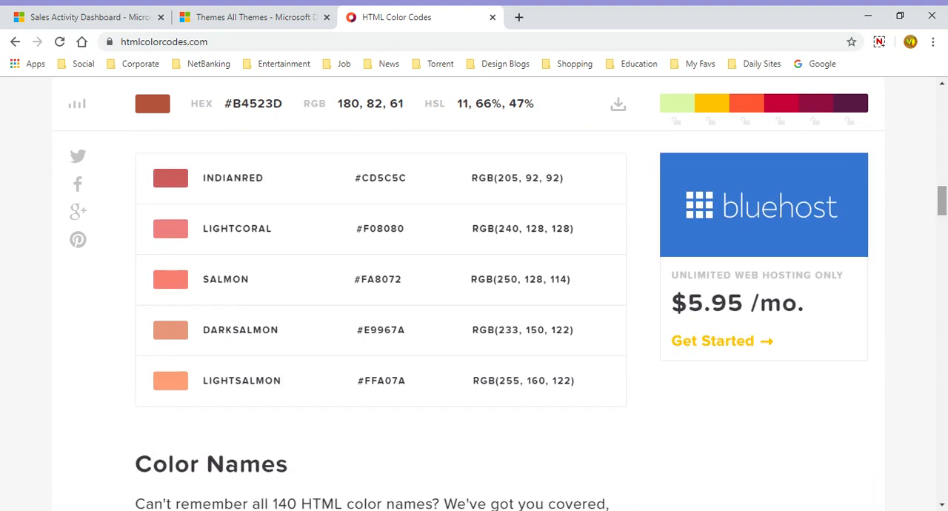
{"action": "scroll", "scroll_direction": "down", "scroll_amount": 3}
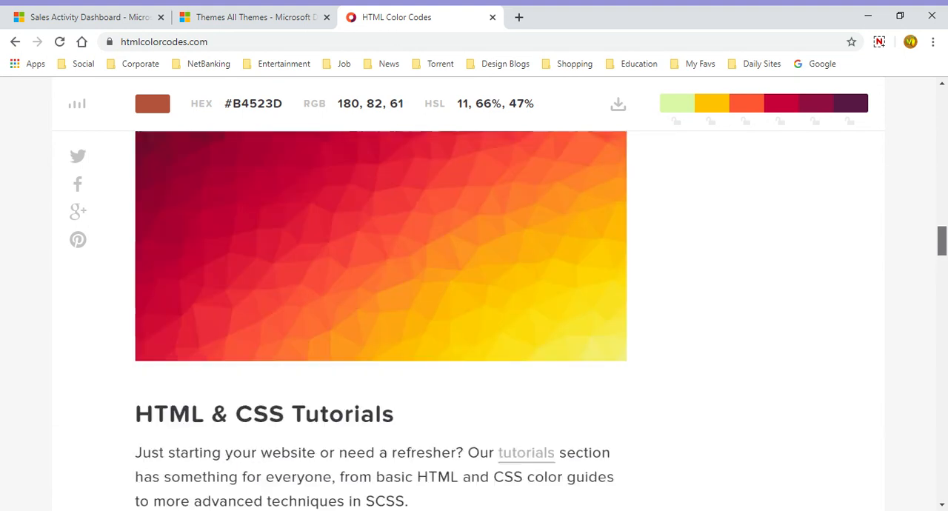
{"action": "scroll", "scroll_direction": "up", "scroll_amount": 3}
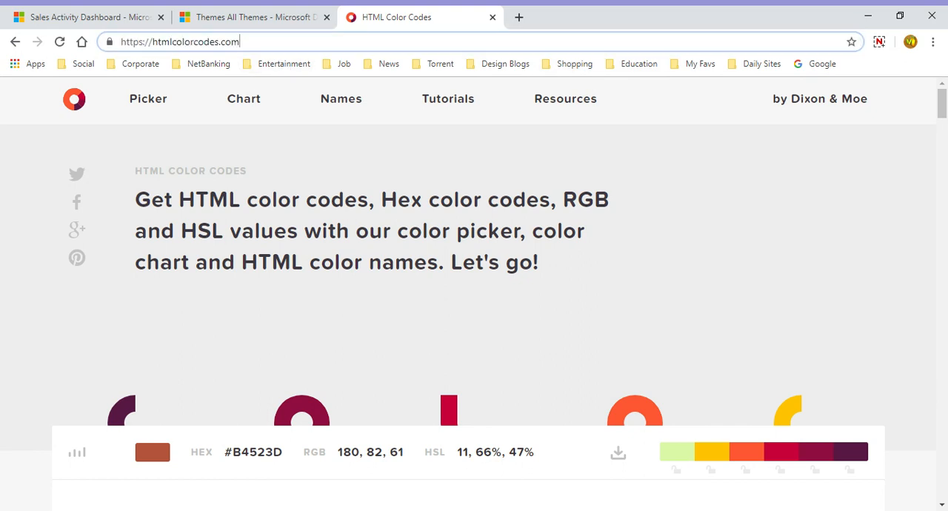
{"action": "left_click", "coordinate": [252, 16]}
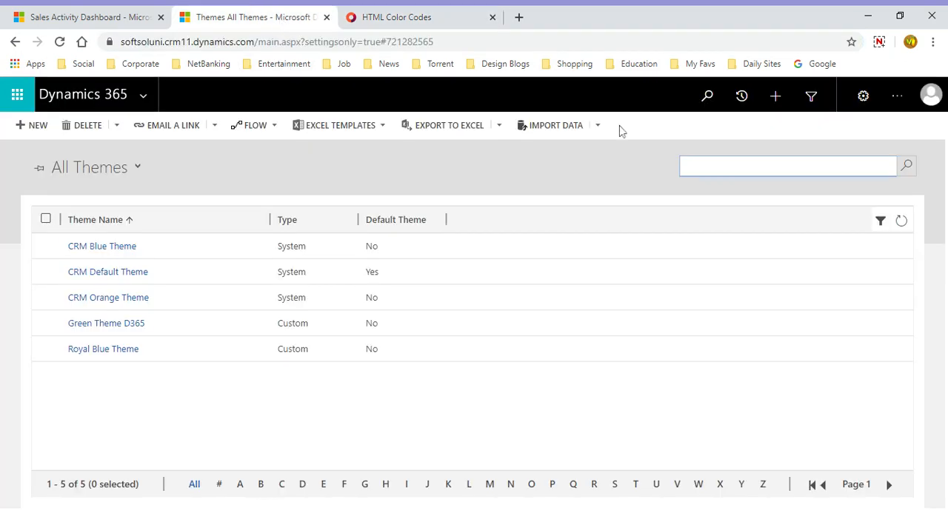